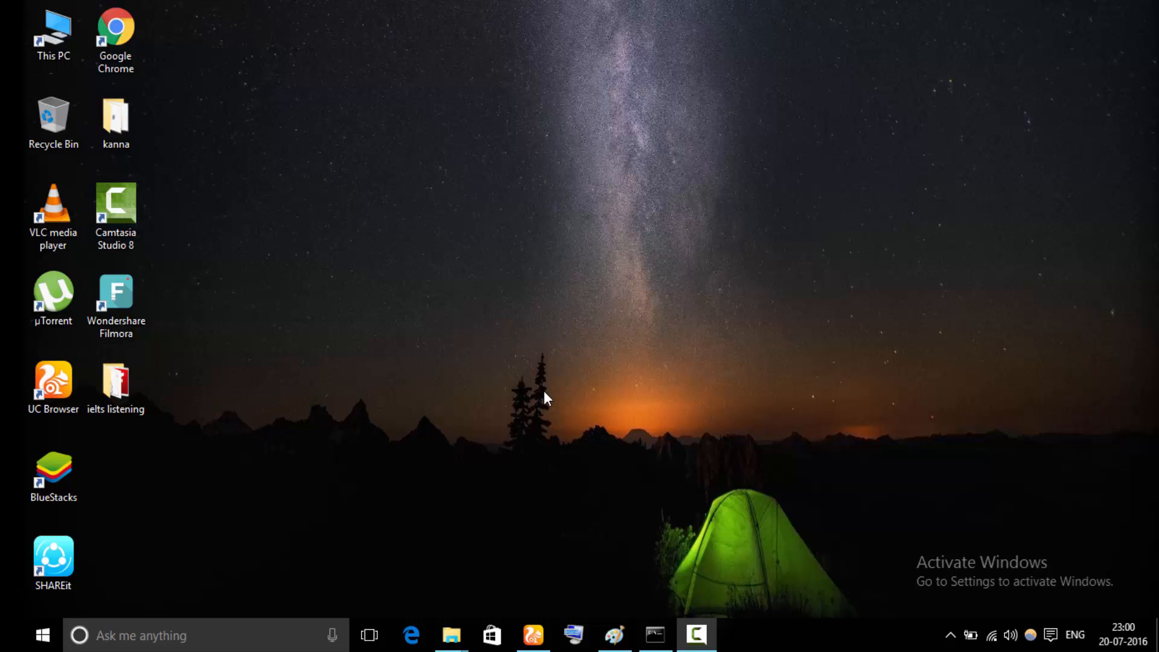
mouse_move(539, 614)
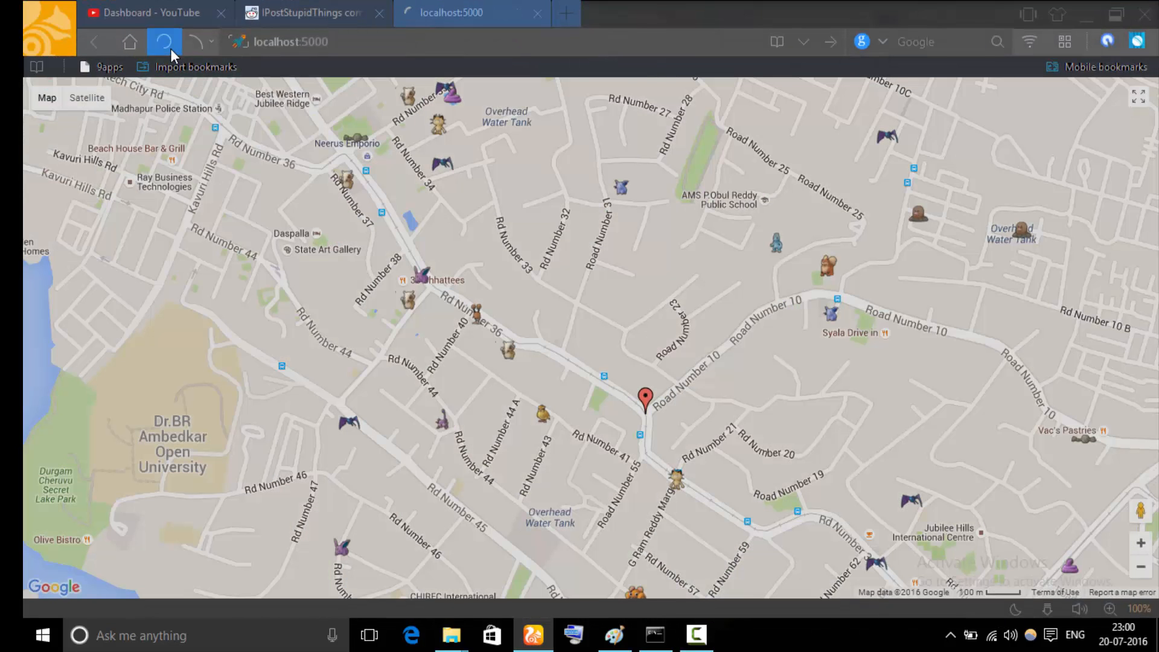
- Reload the localhost:5000 Pokémon map, then switch to the Reddit setup instructions thread
left_click(164, 42)
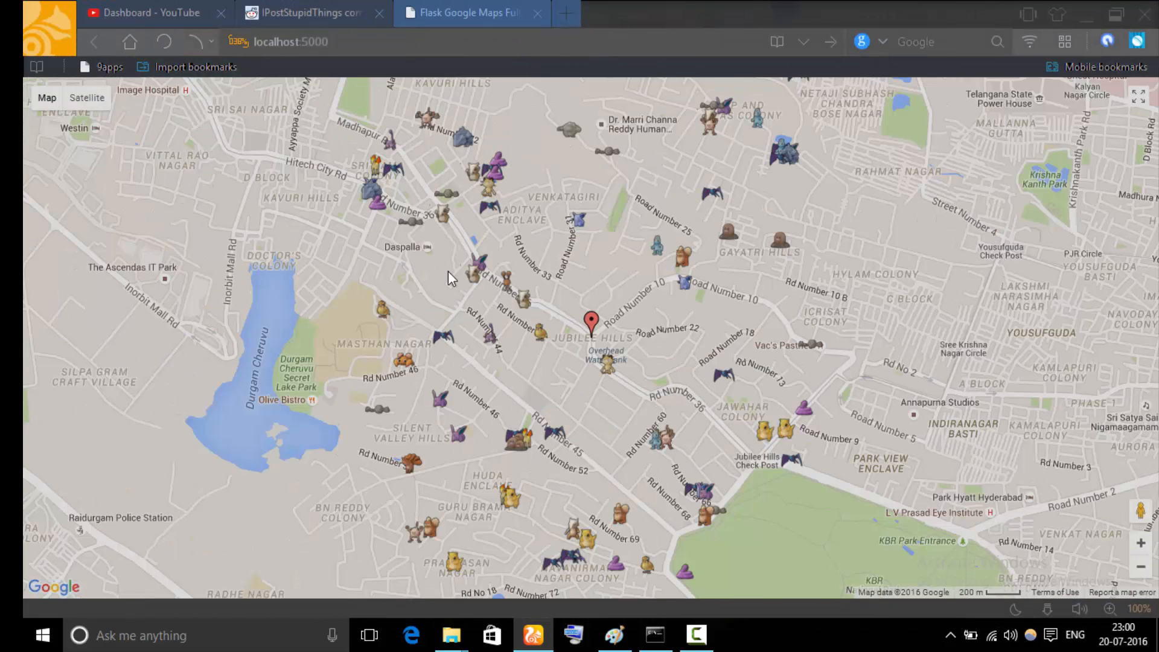
left_click(303, 12)
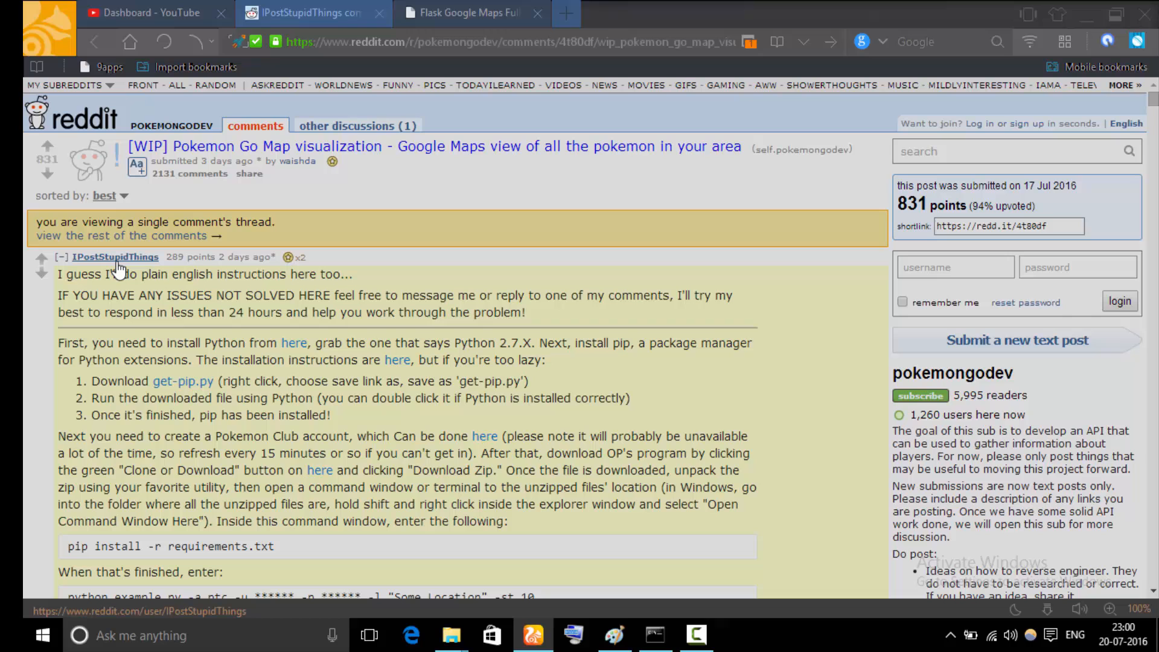
mouse_move(187, 212)
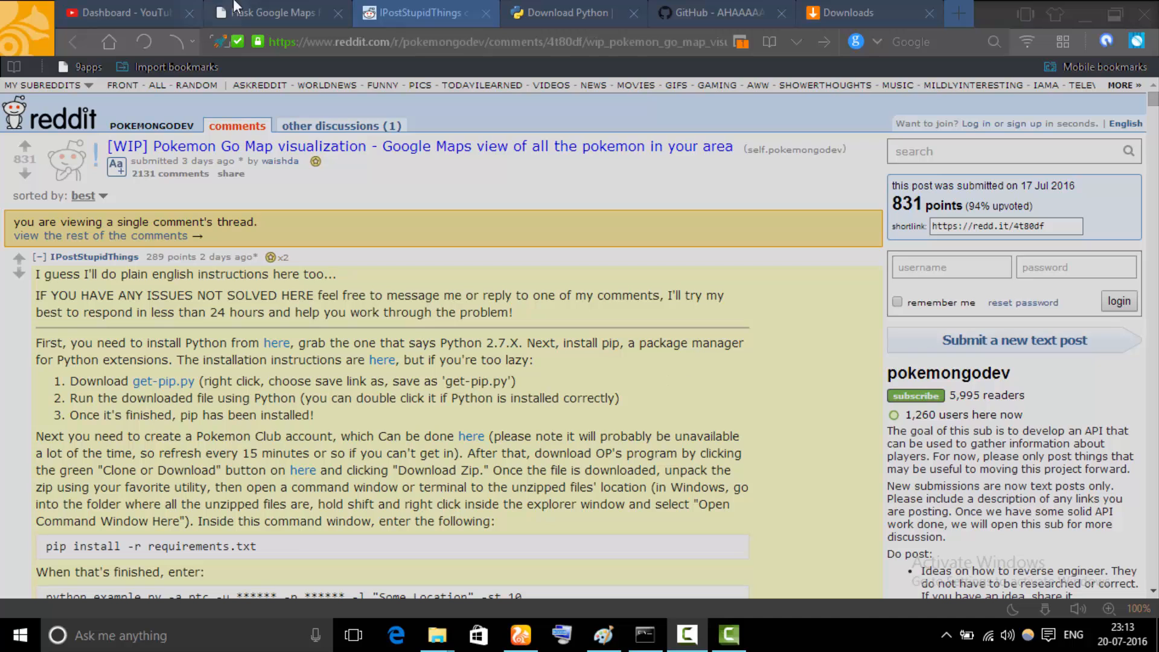
- Check the running map, start the Python 2.7.12 installer download and dismiss the download dialog
left_click(266, 12)
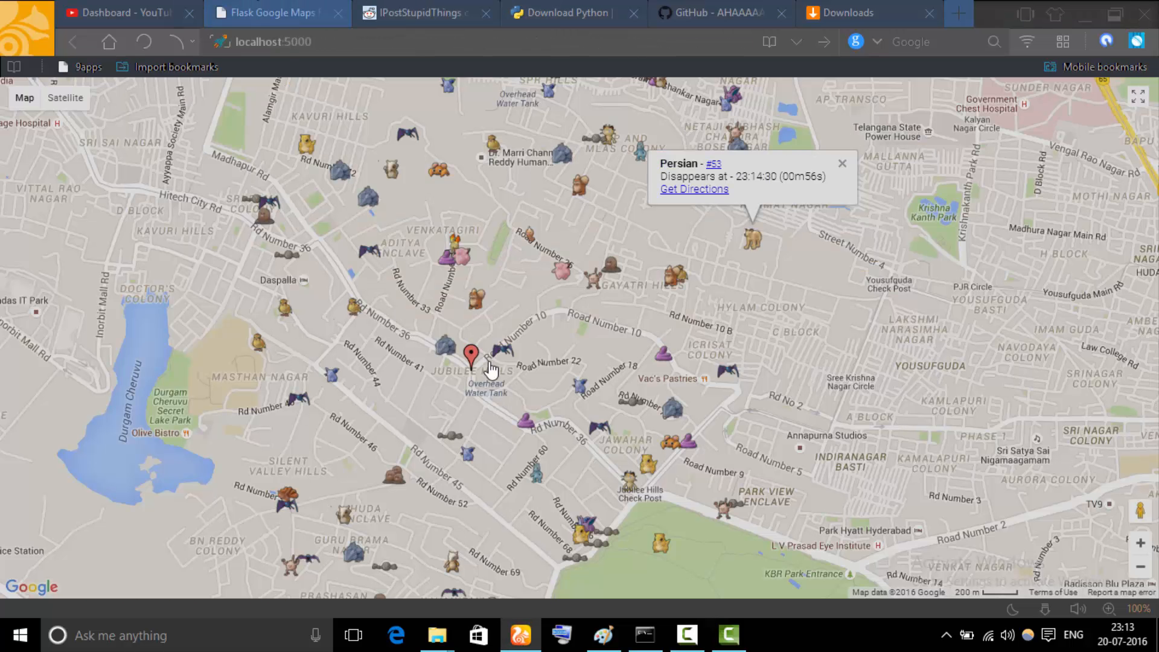
mouse_move(421, 12)
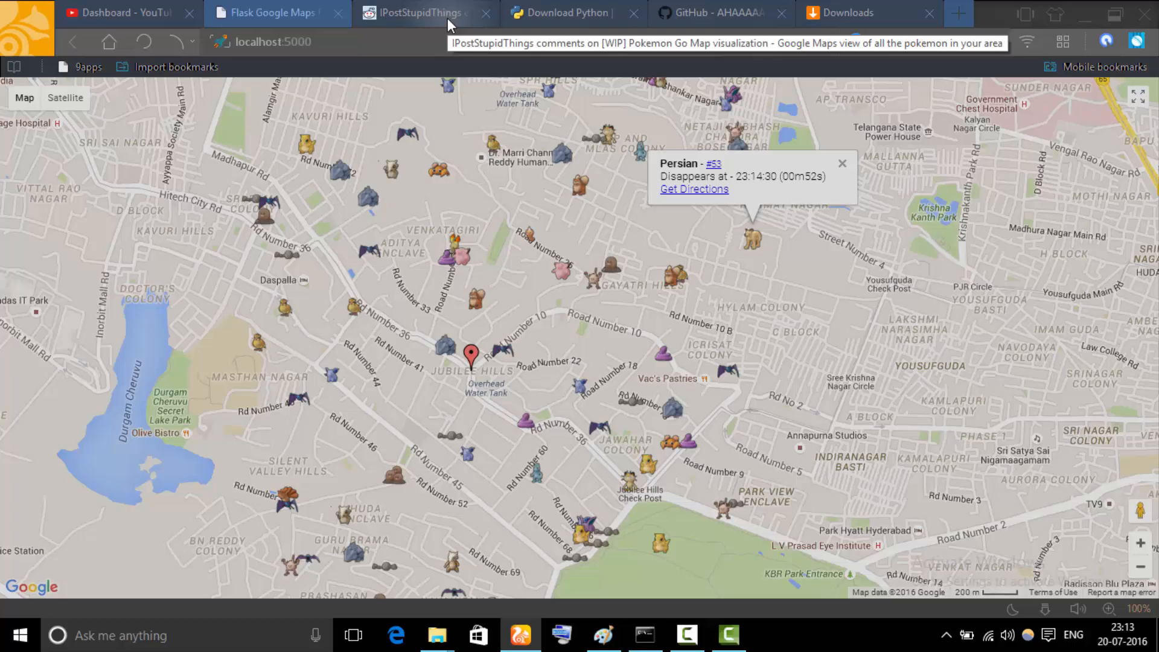
left_click(568, 13)
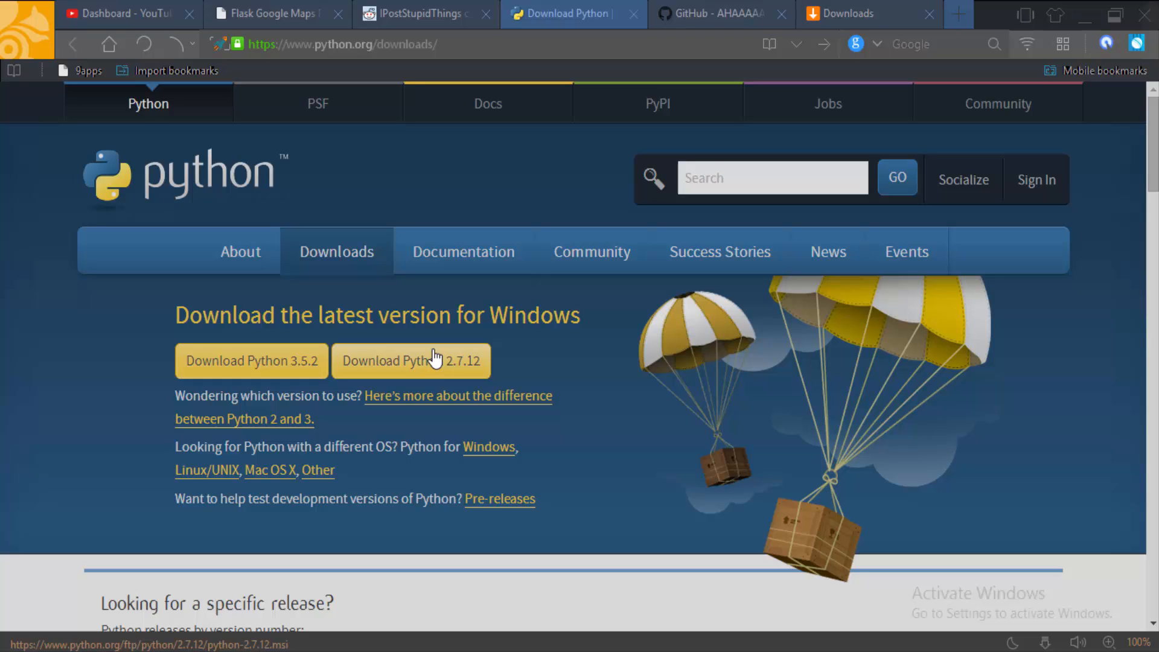
mouse_move(411, 369)
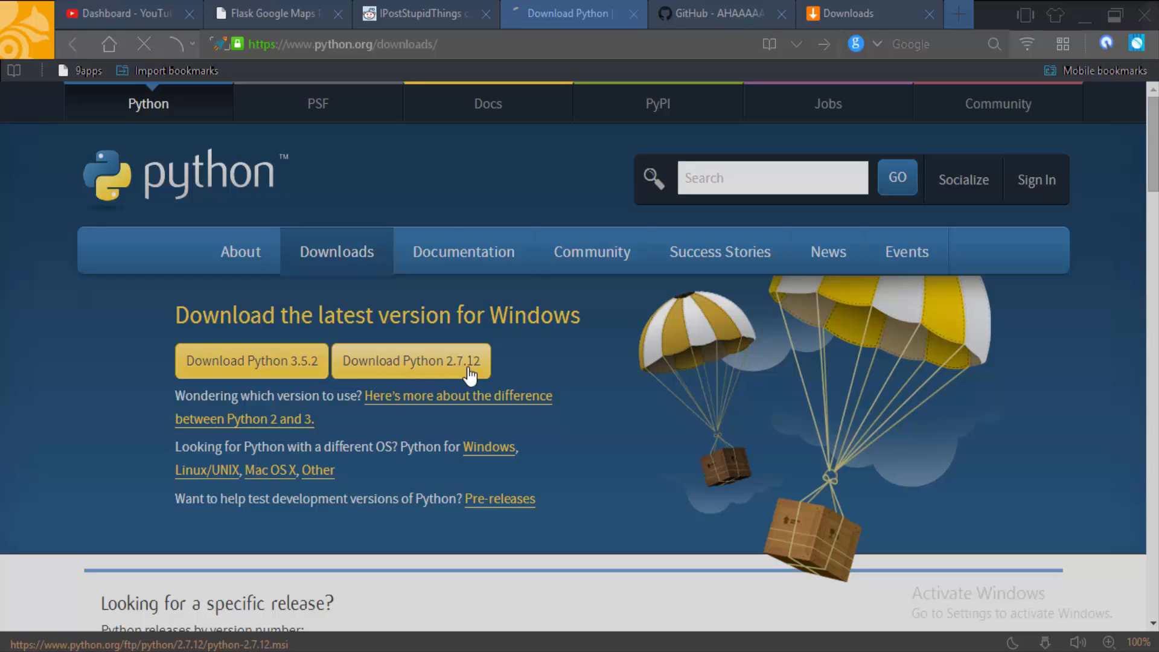
left_click(411, 361)
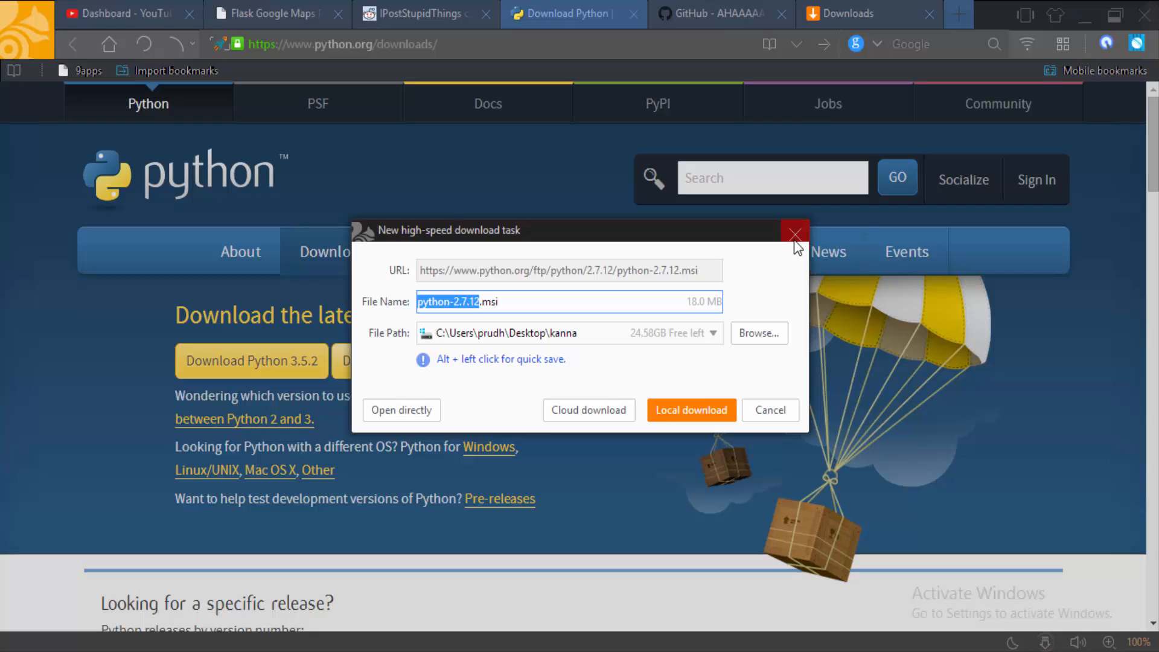
left_click(795, 231)
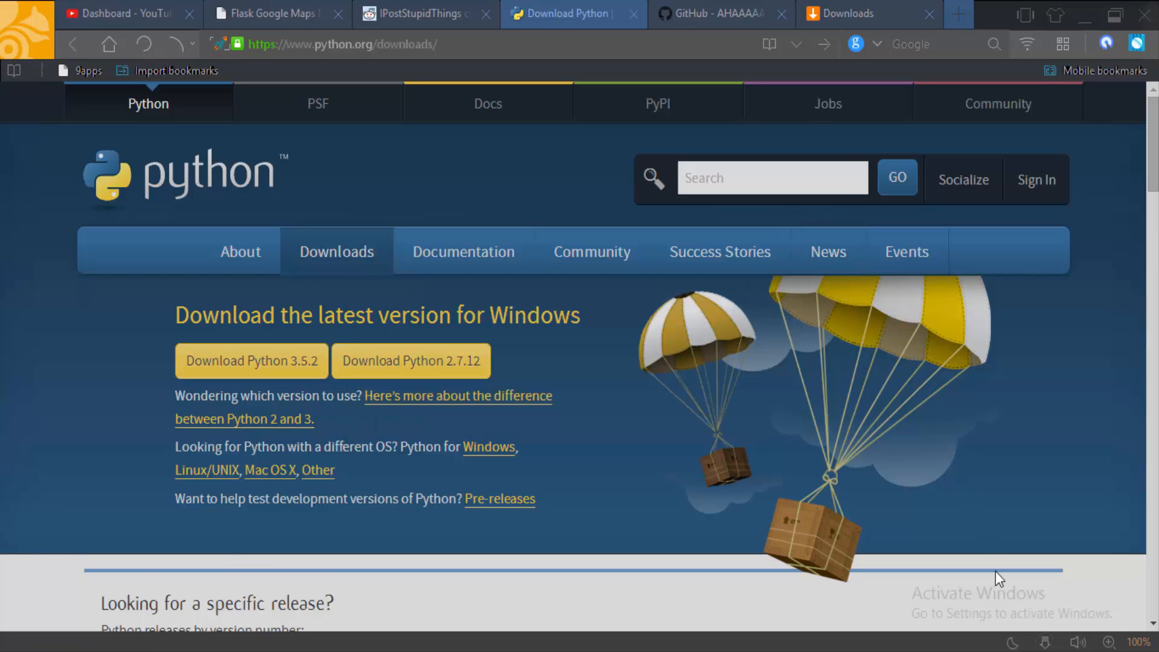
- Save the get-pip.py link from the Reddit post as a local download, then show the PokemonGo-Map GitHub repo
left_click(418, 13)
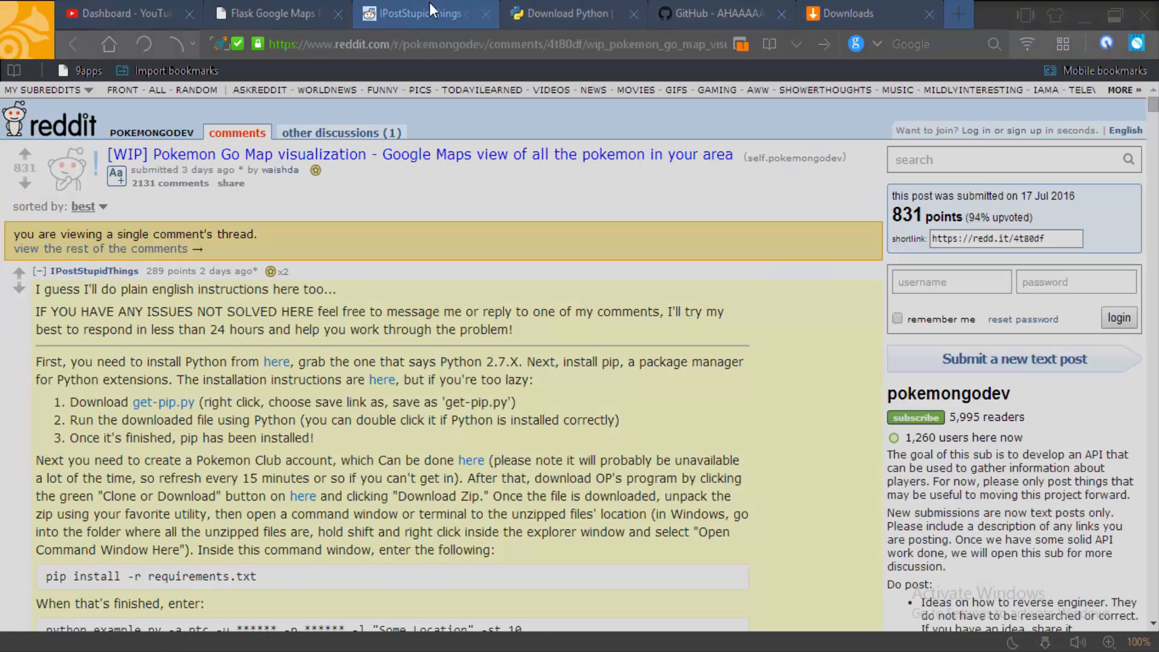
mouse_move(163, 402)
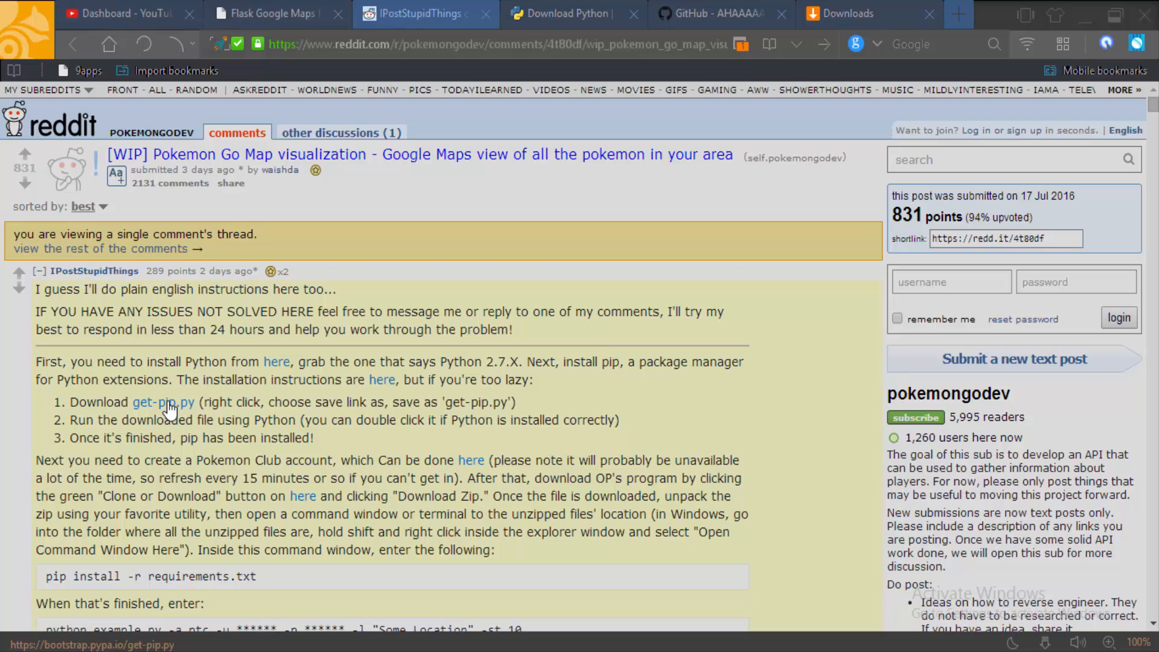
right_click(163, 402)
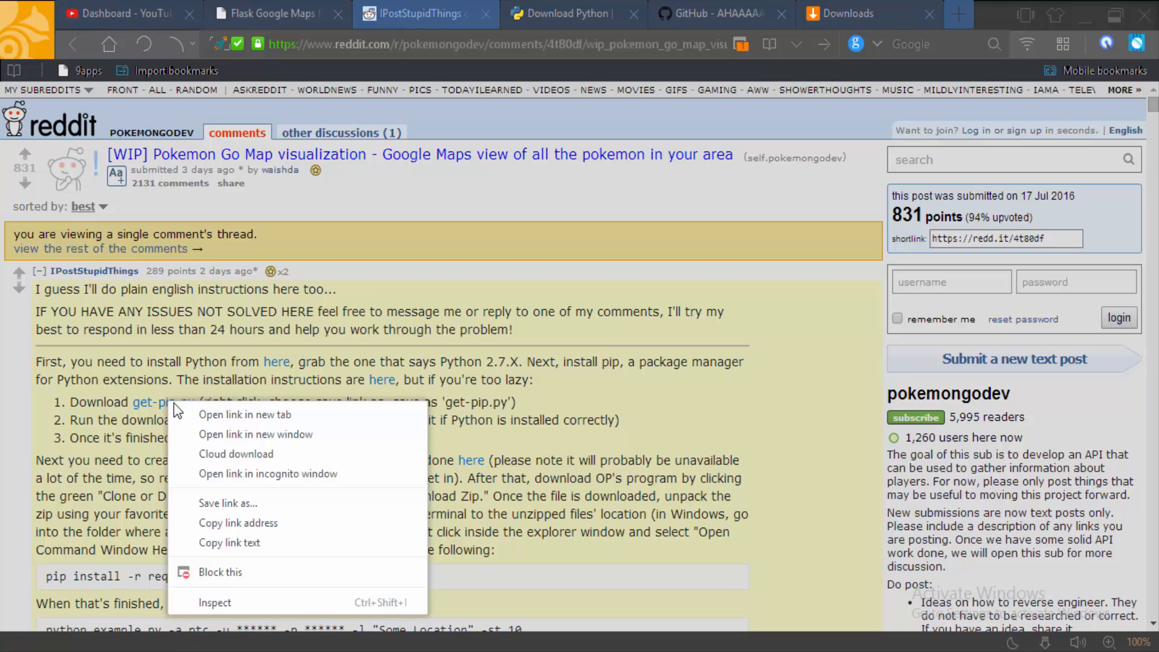
left_click(288, 496)
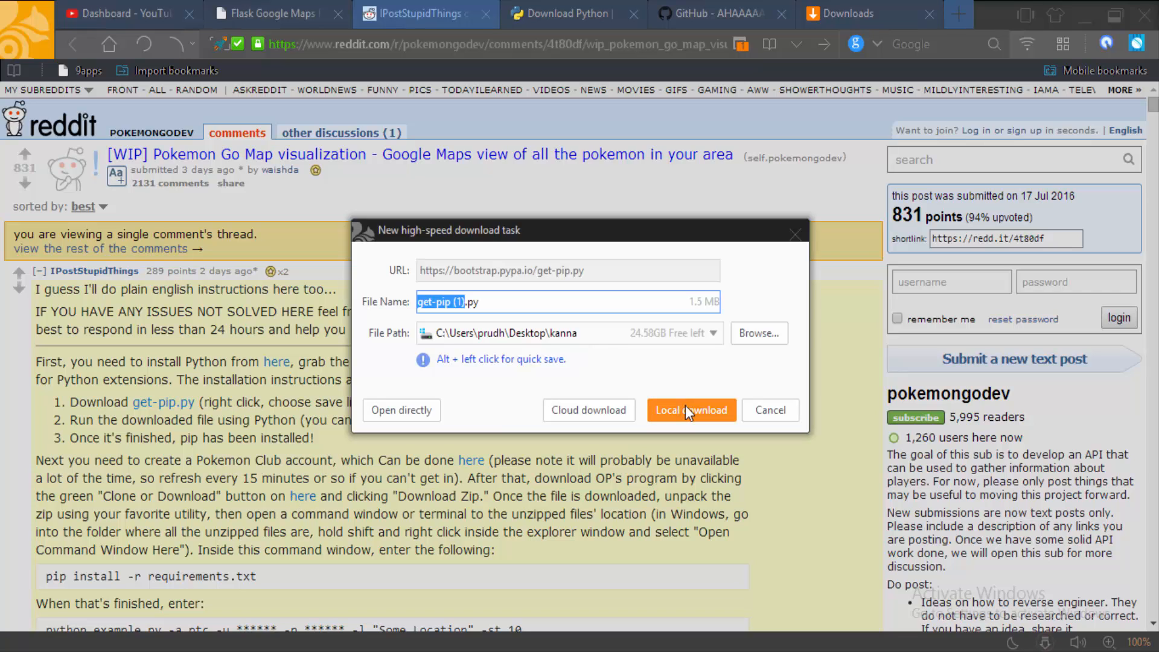
left_click(690, 411)
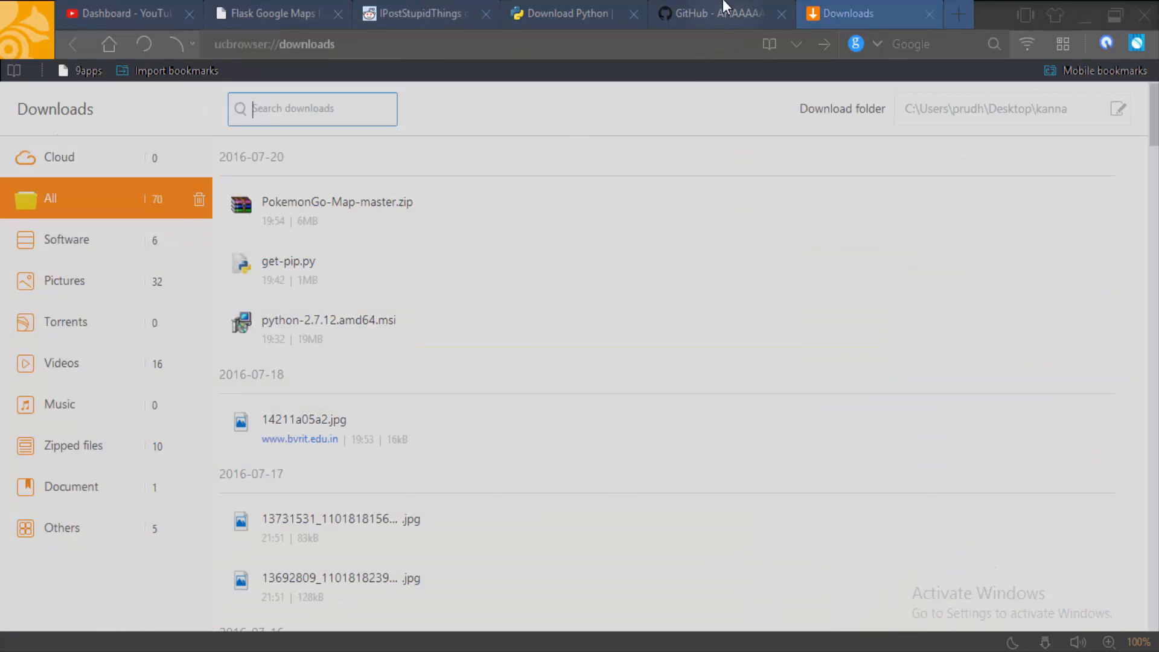
left_click(710, 13)
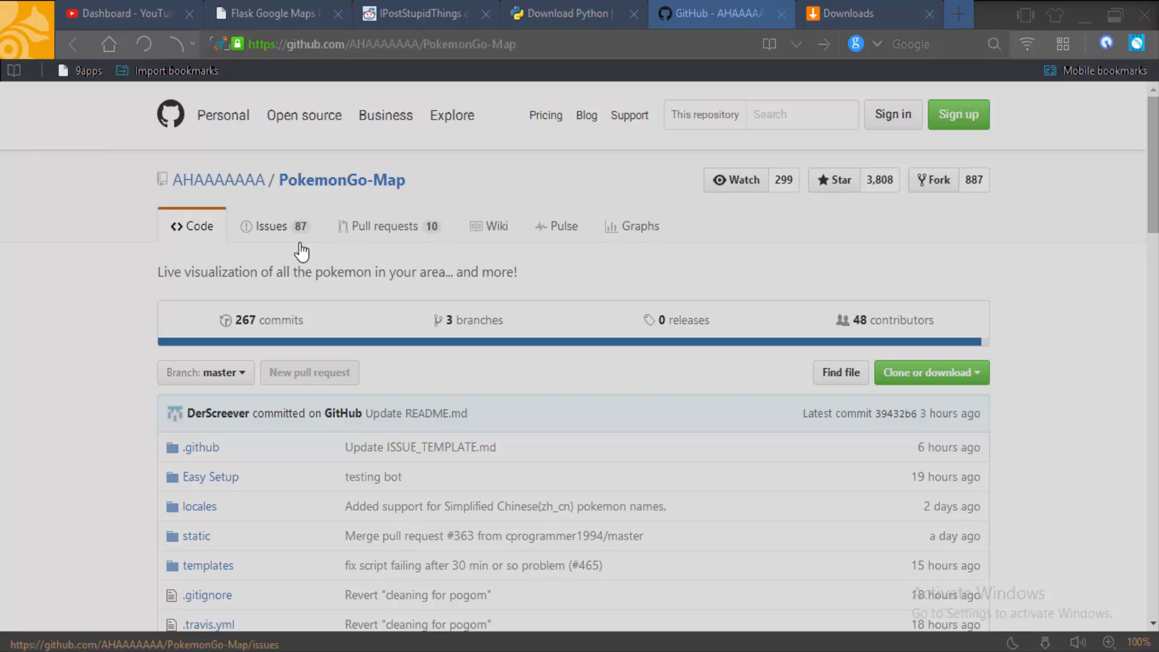
mouse_move(411, 288)
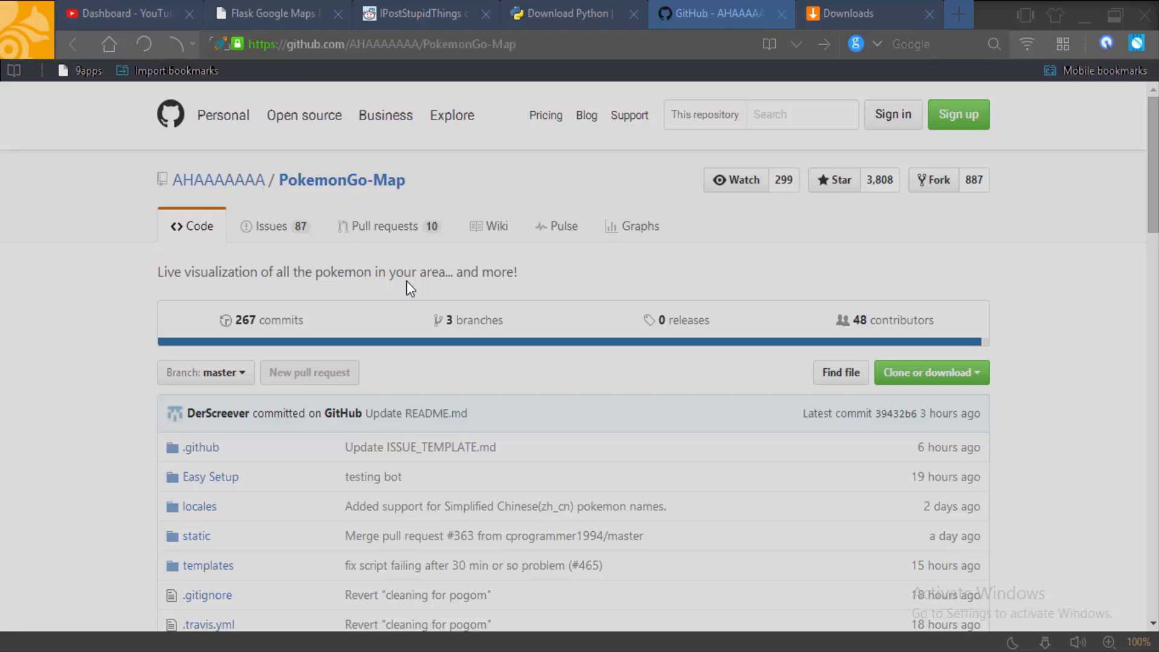
mouse_move(583, 124)
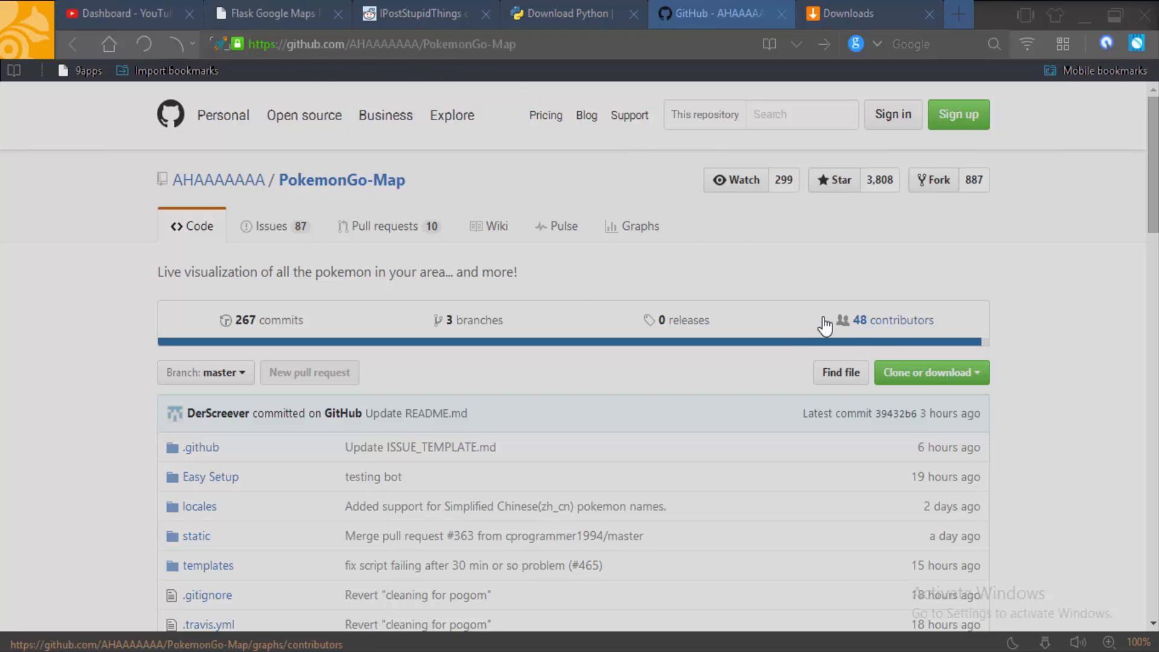
mouse_move(937, 385)
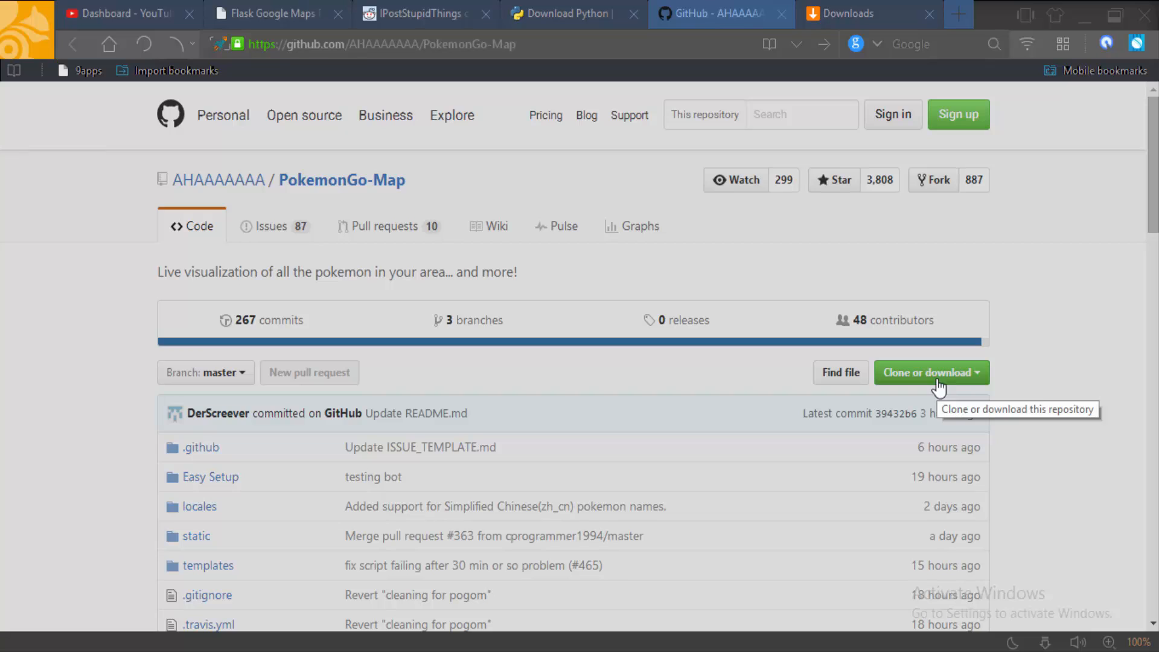
left_click(931, 372)
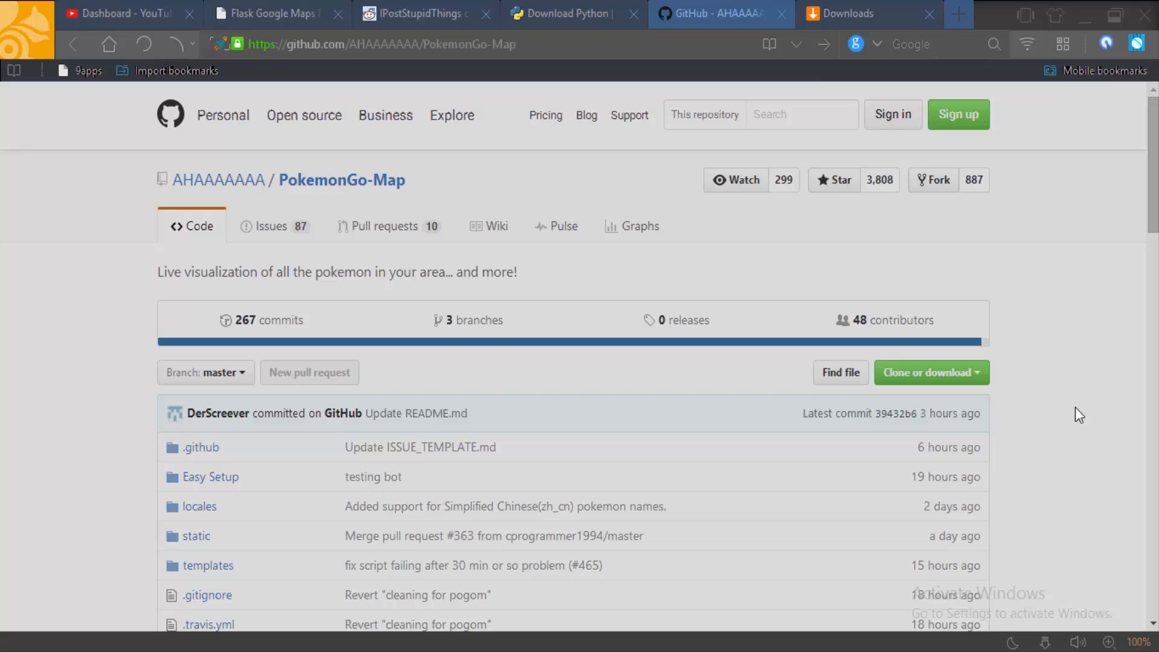
left_click(842, 14)
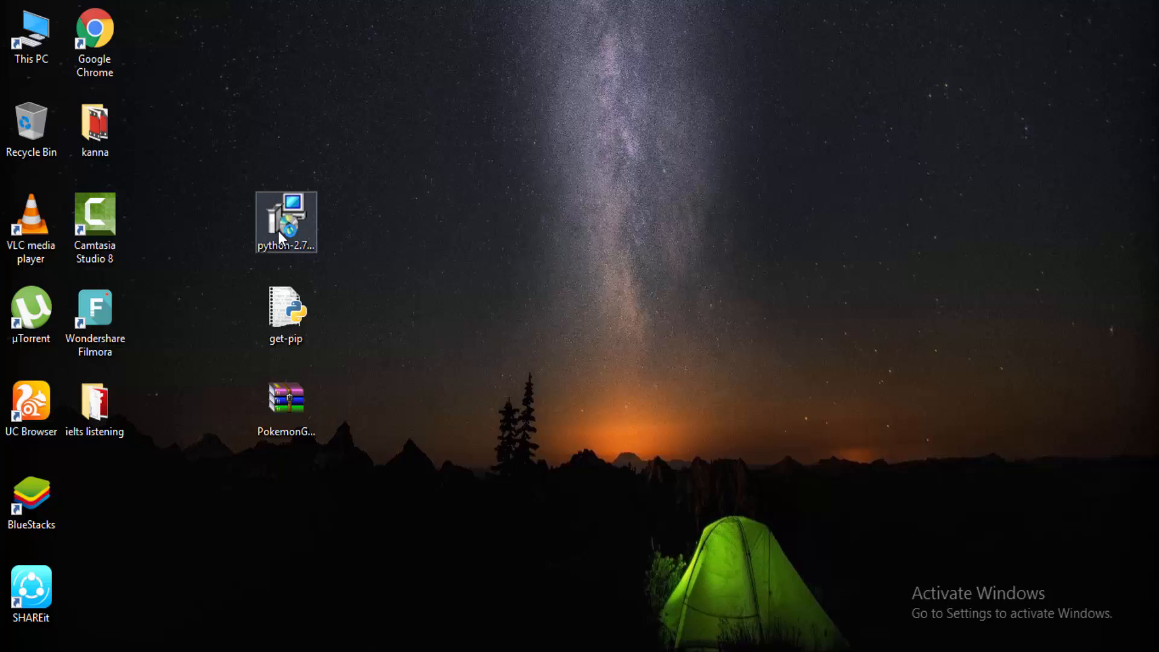
- Launch the Python 2.7.12 installer, cancel the setup wizard and finish the interrupted install
double_click(285, 221)
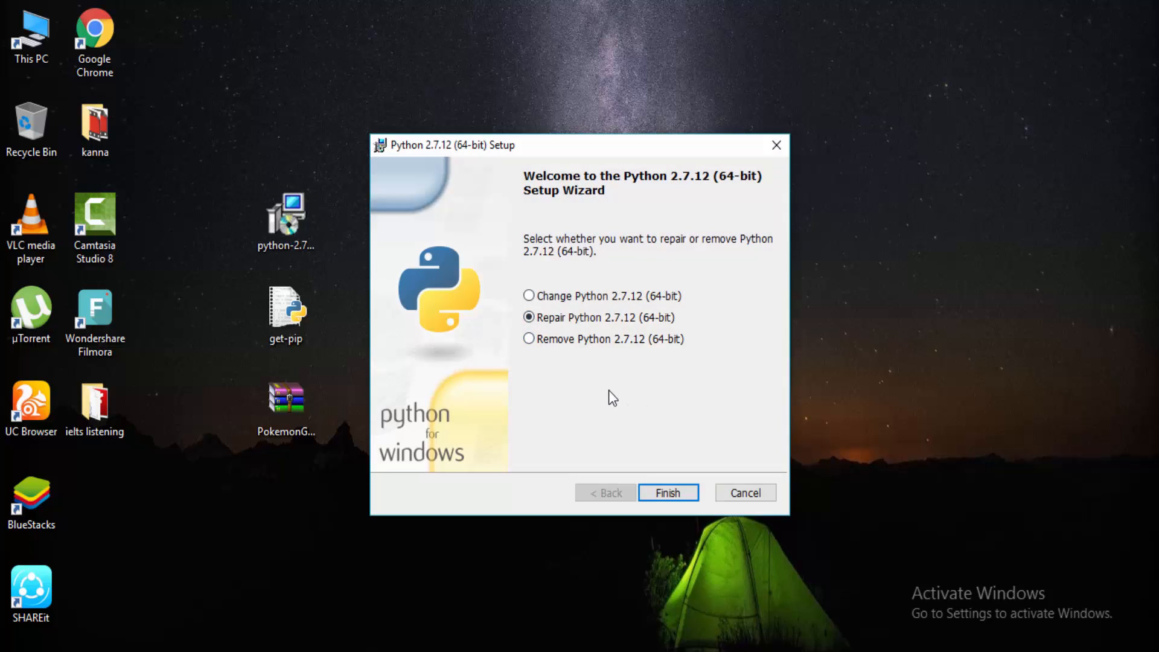
mouse_move(622, 256)
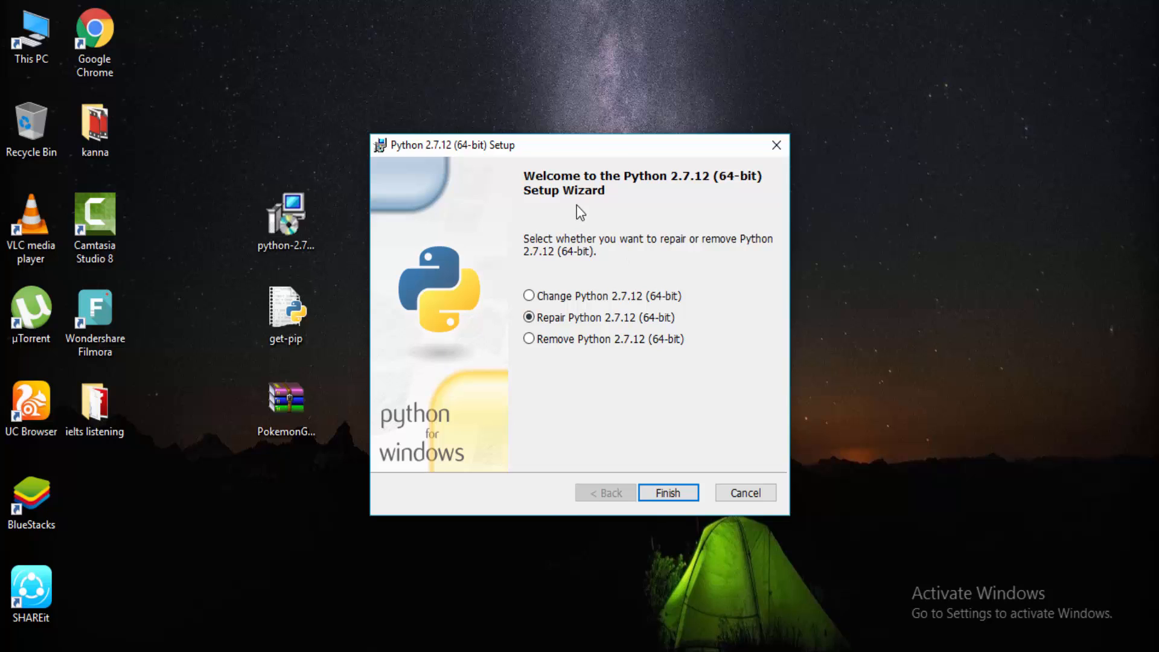
mouse_move(577, 359)
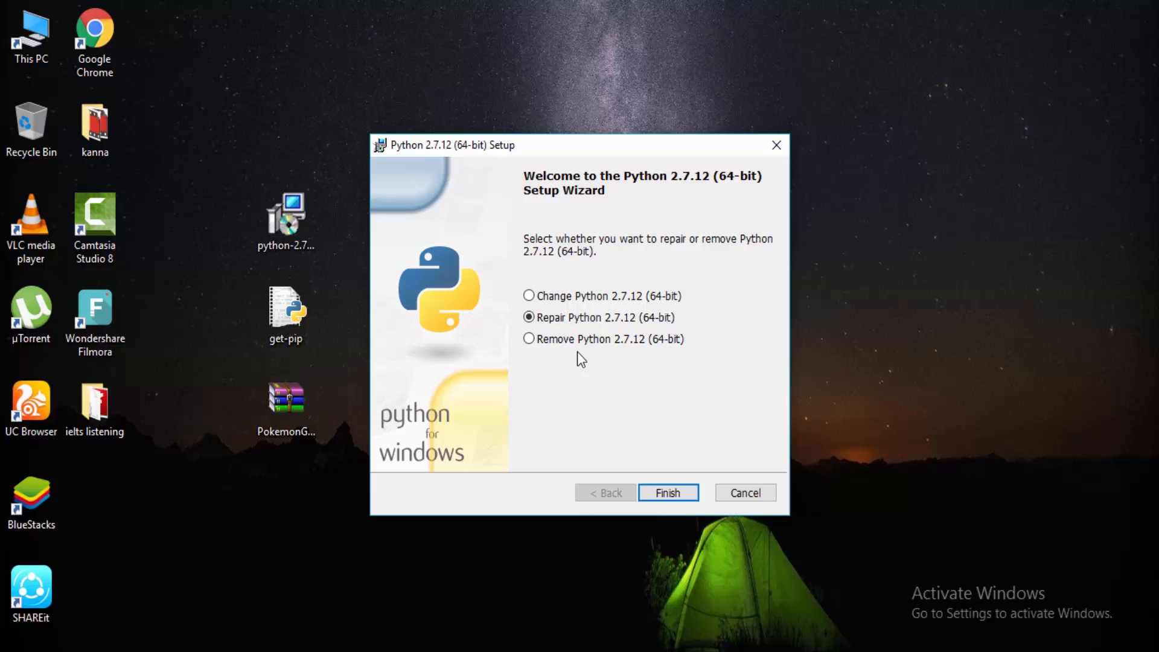
mouse_move(699, 486)
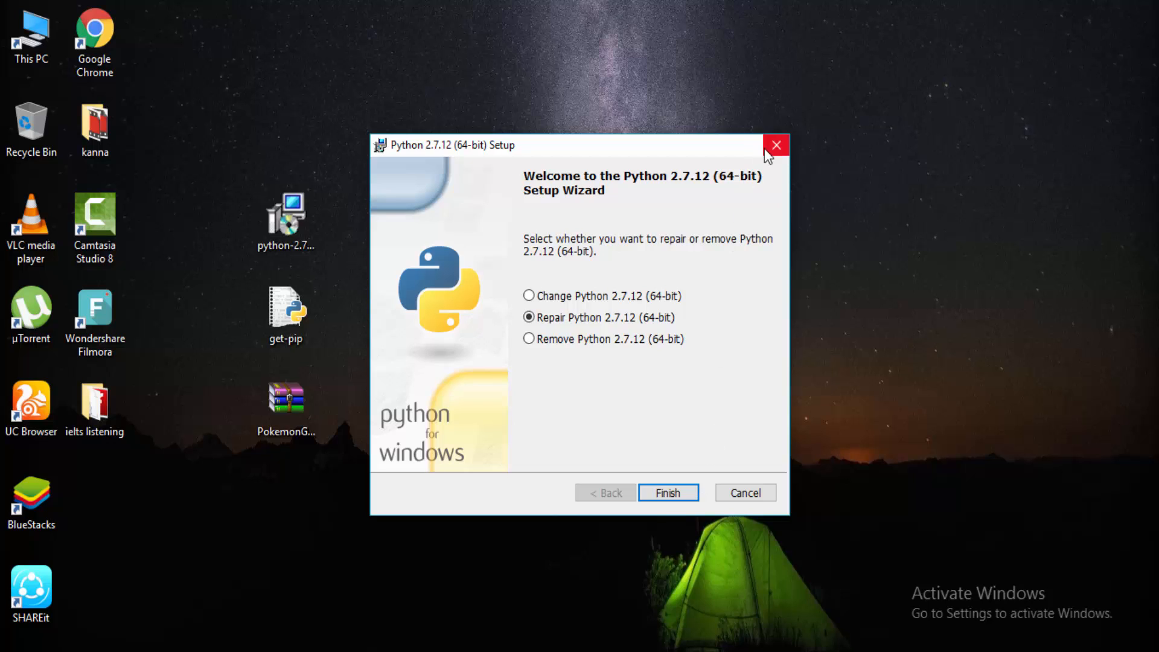
left_click(775, 145)
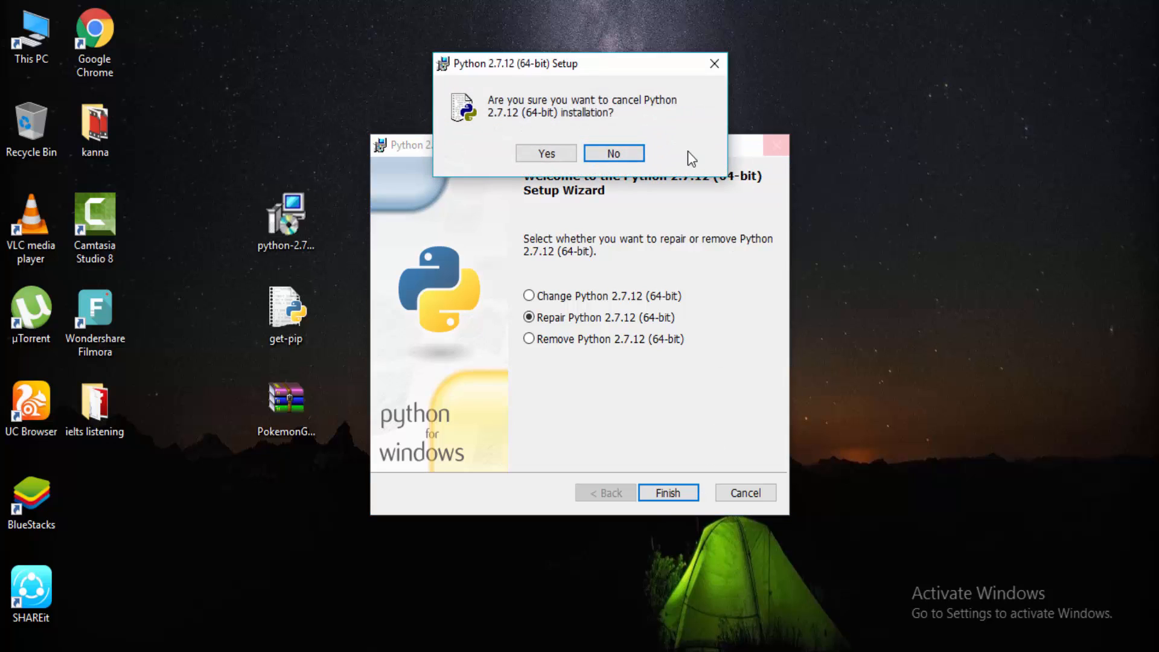
left_click(544, 153)
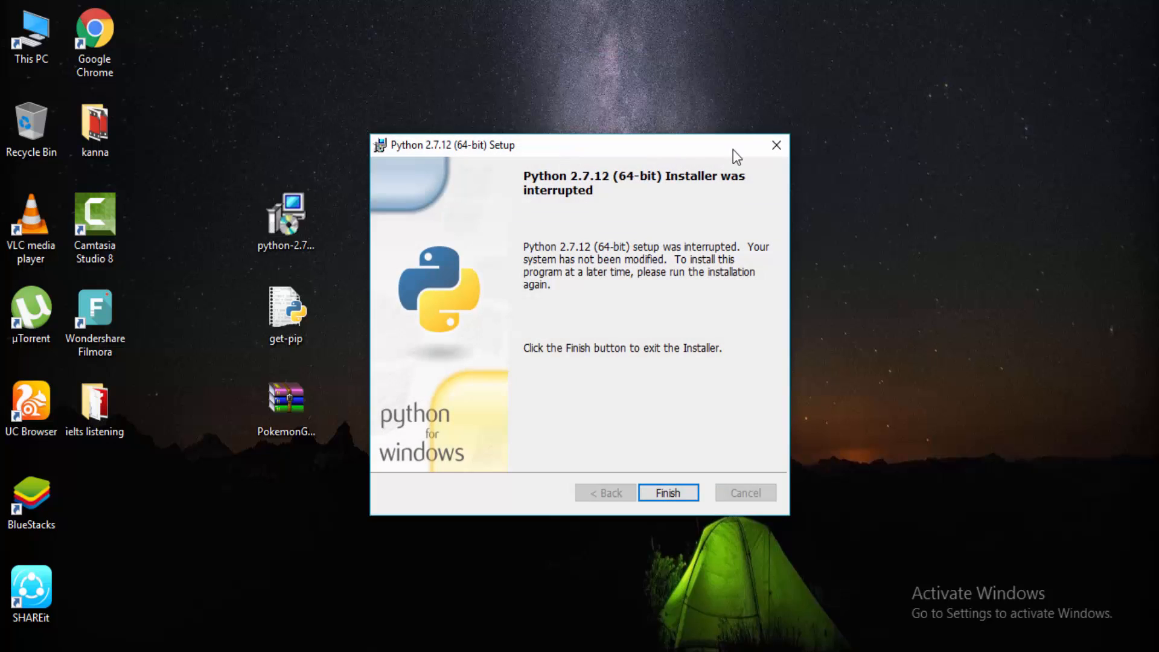
left_click(667, 492)
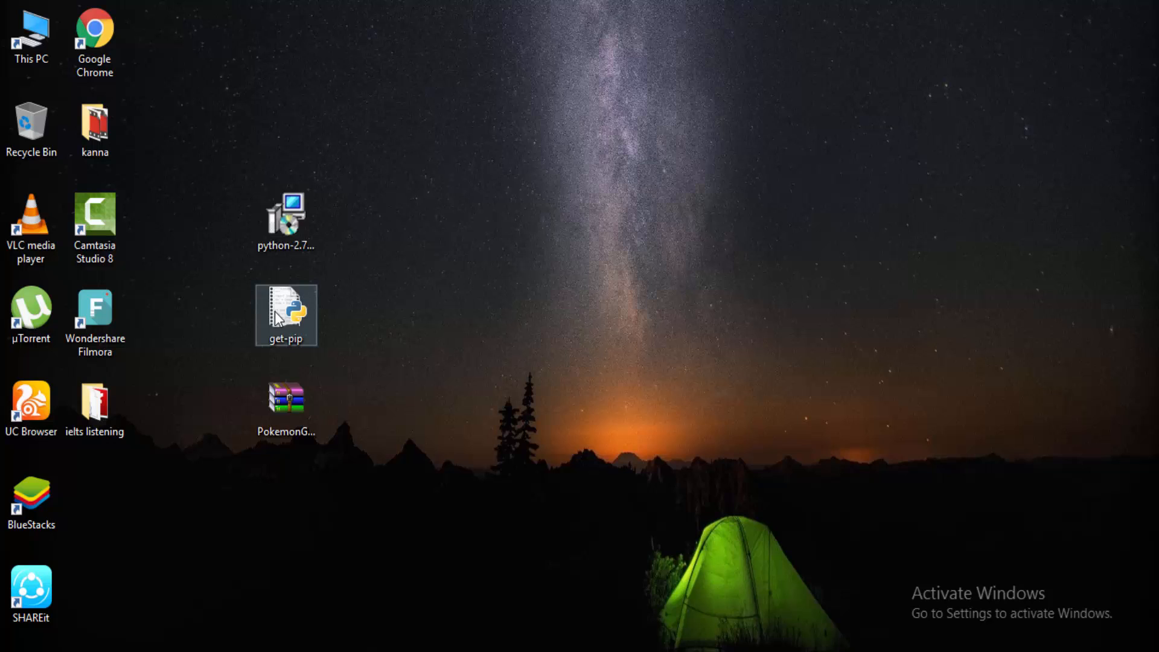
mouse_move(300, 331)
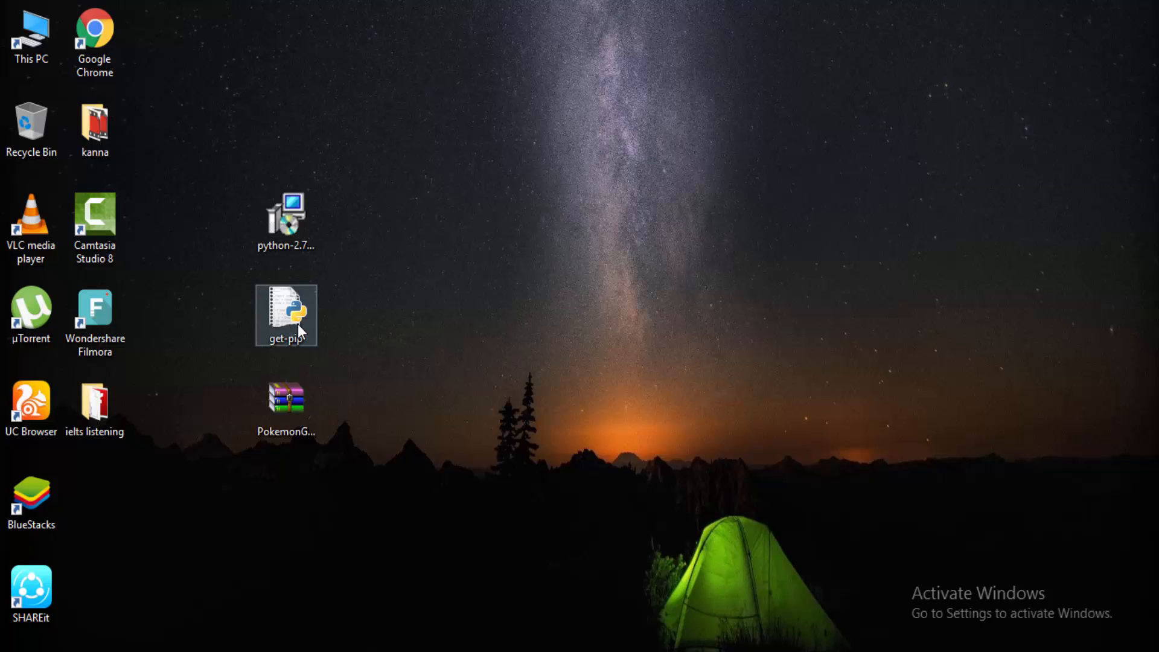
- Run get-pip.py from the desktop in python.exe, then select the PokemonGo-Map-master archive
double_click(286, 314)
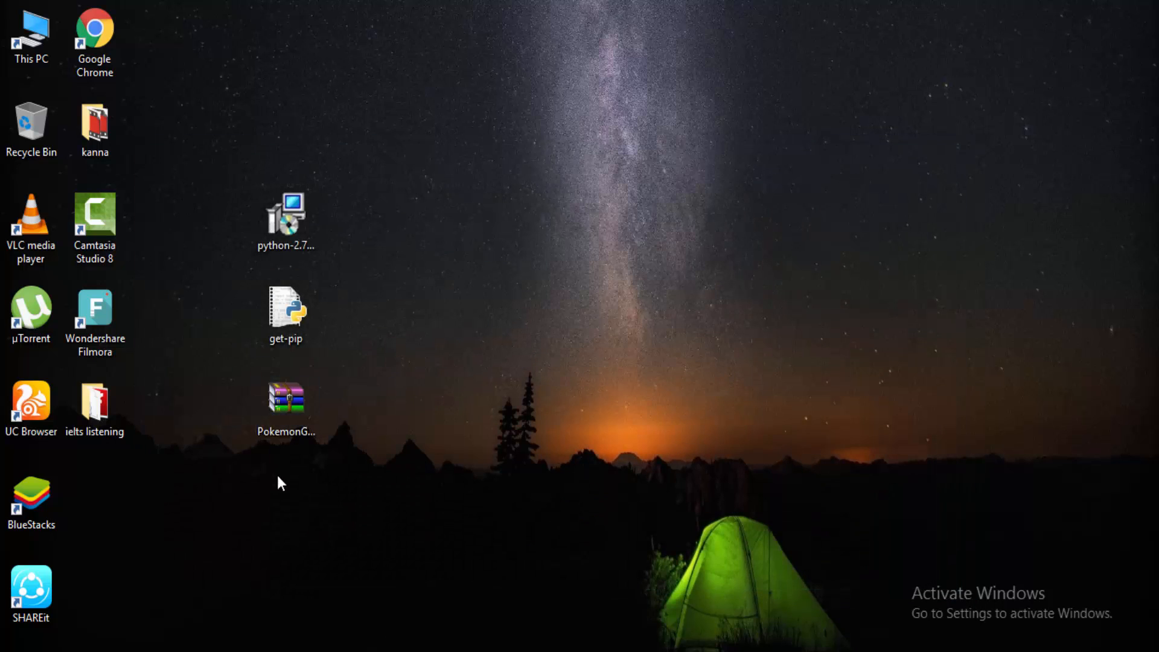
mouse_move(467, 468)
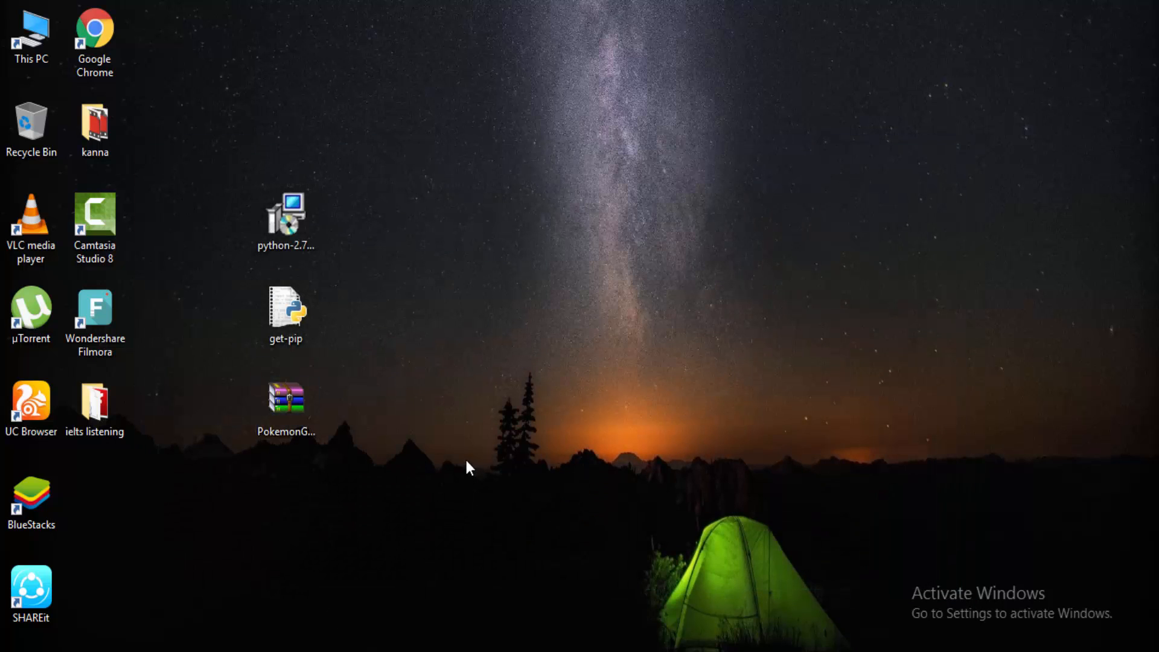
left_click(286, 314)
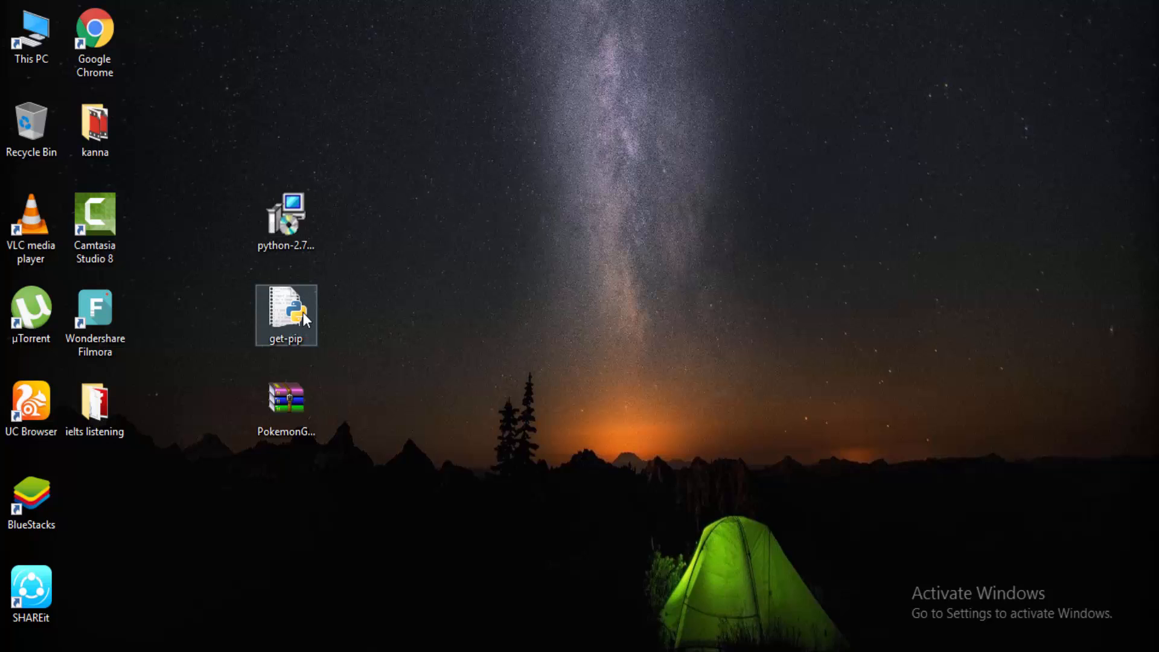
double_click(286, 314)
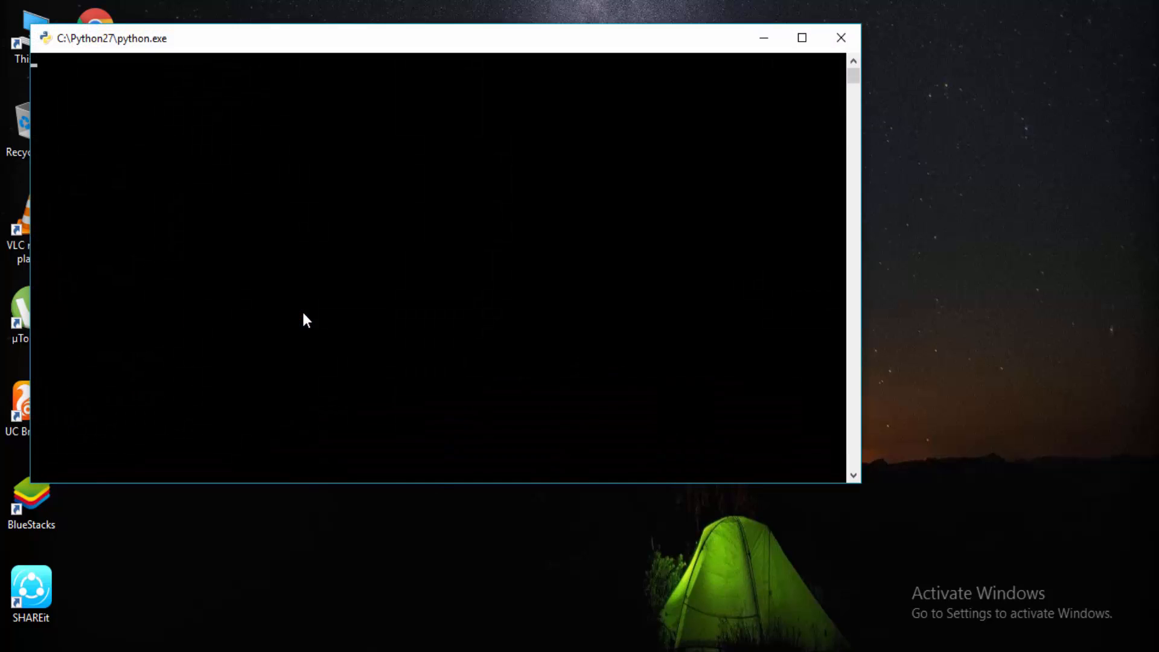
left_click(840, 37)
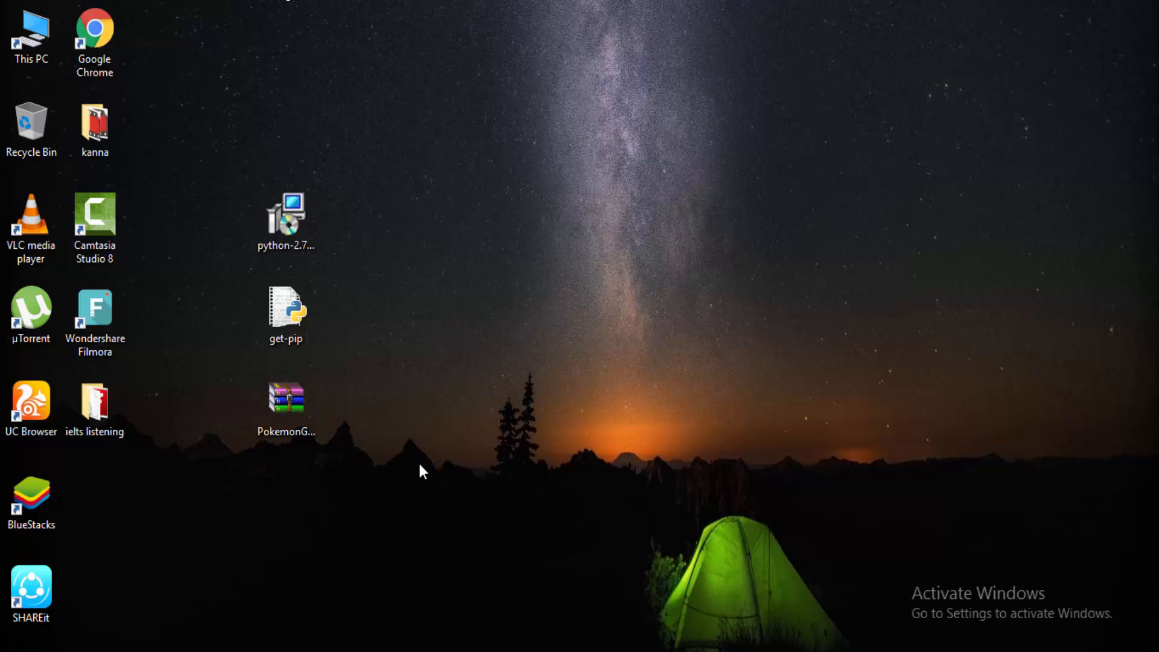
left_click(286, 400)
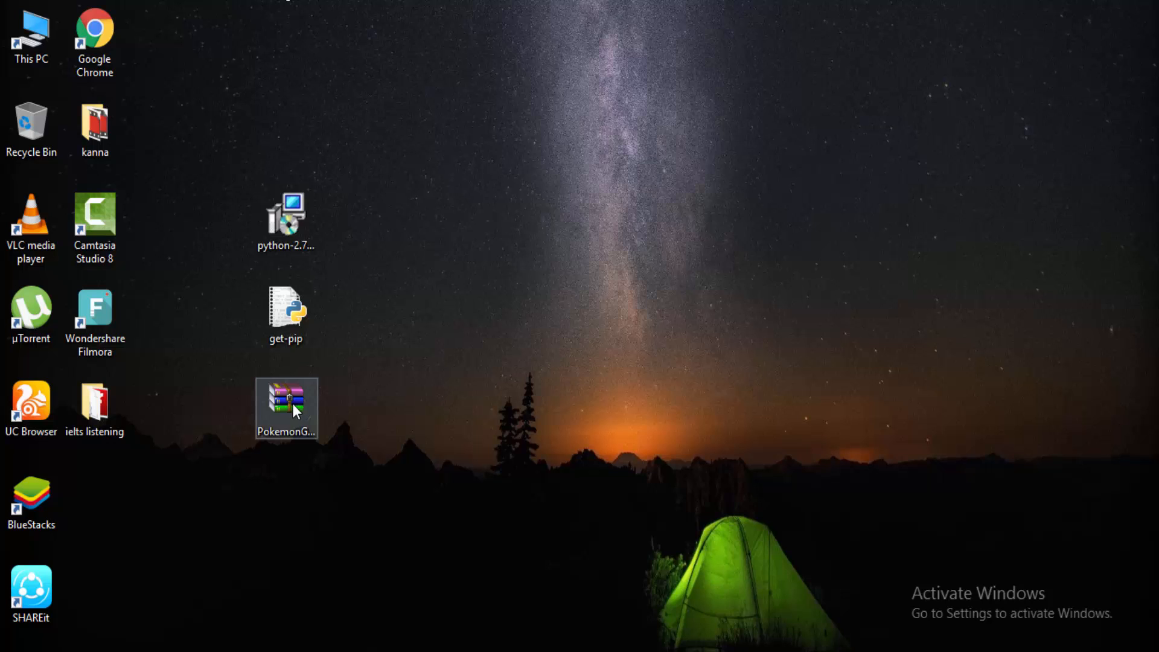
- Extract the PokemonGo-Map-master zip into a PokemonGo-Map-master folder on the desktop
right_click(286, 408)
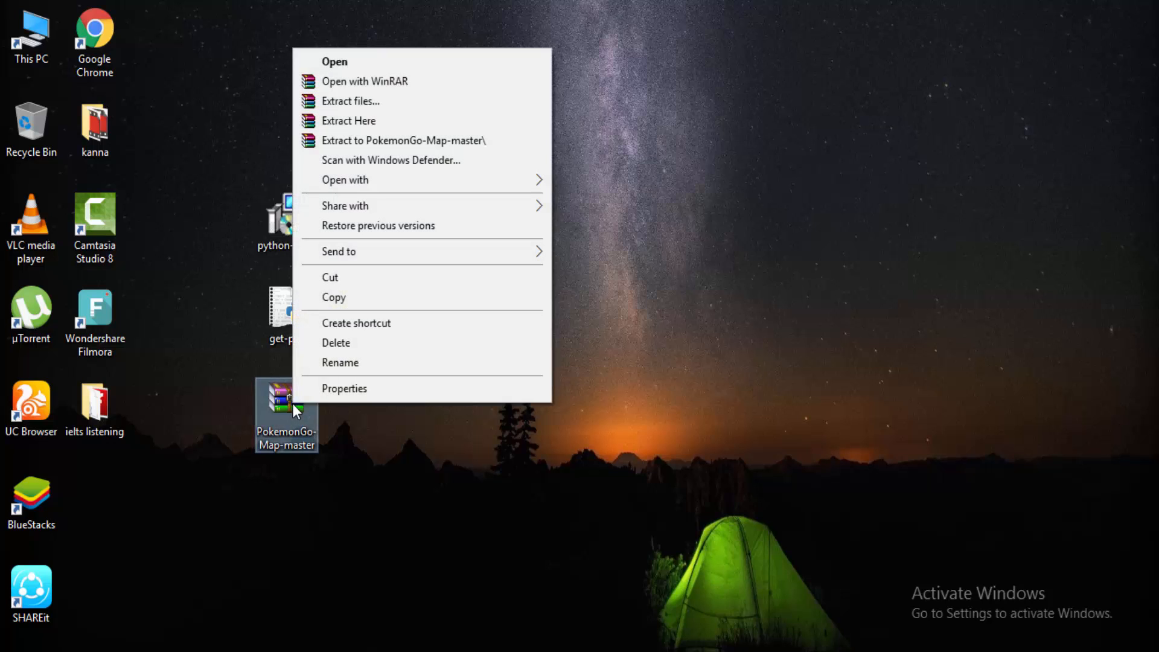
mouse_move(386, 140)
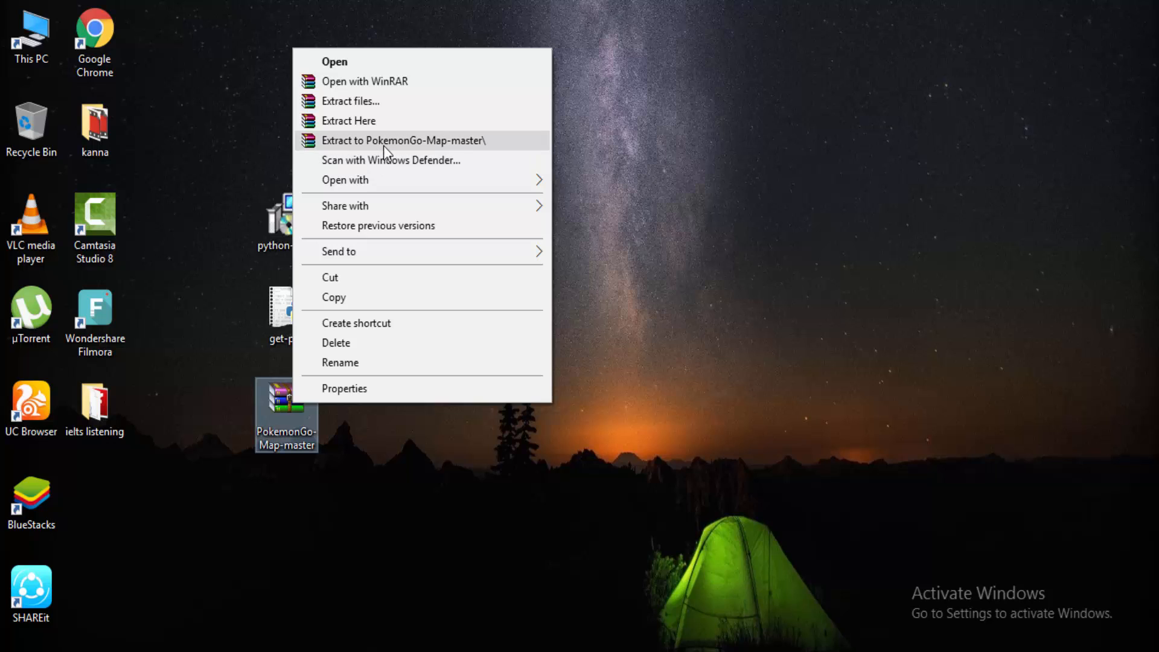
left_click(404, 140)
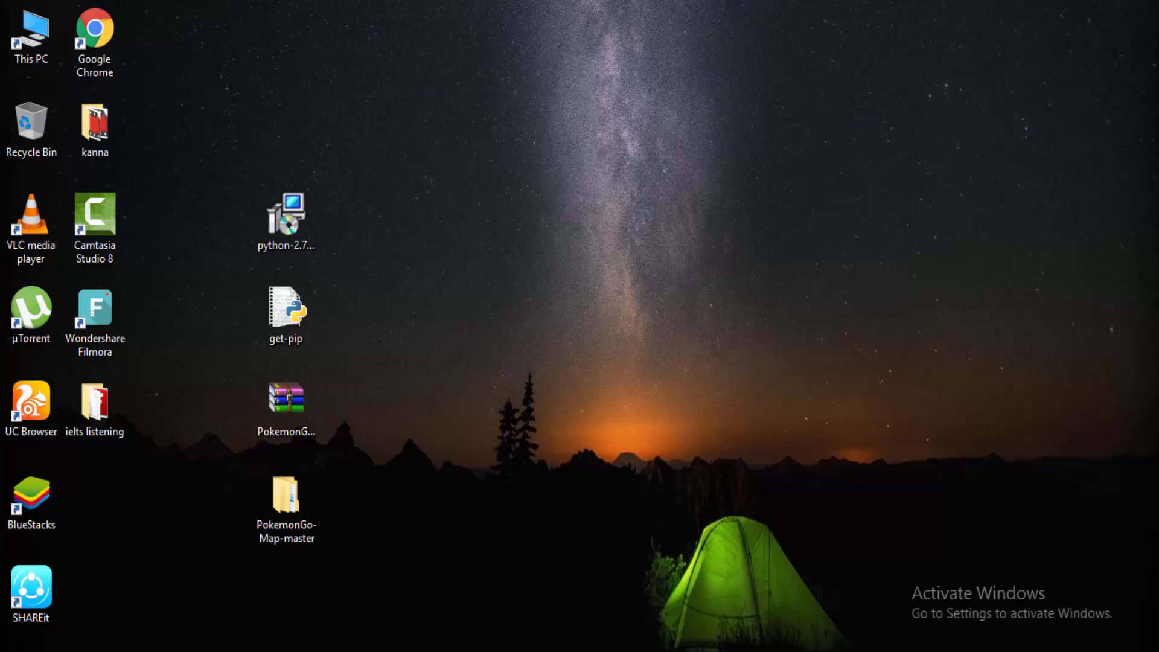
- Start Command Prompt and run set PATH=%PATH%;C:\Python27 for this session
left_click(15, 636)
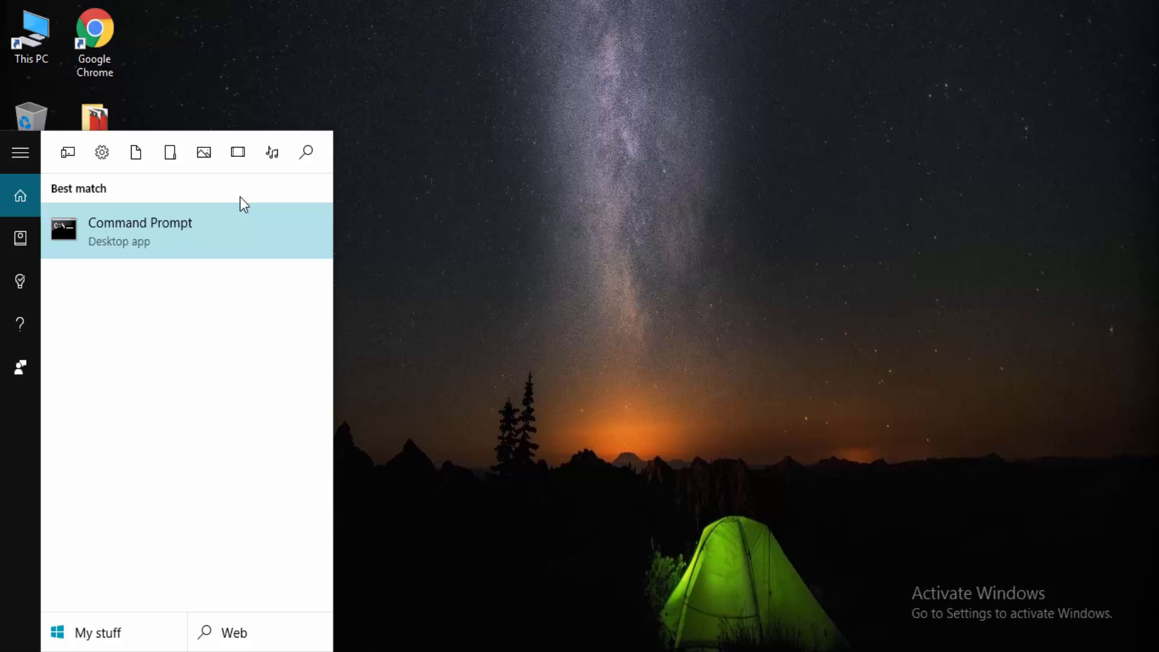
left_click(140, 232)
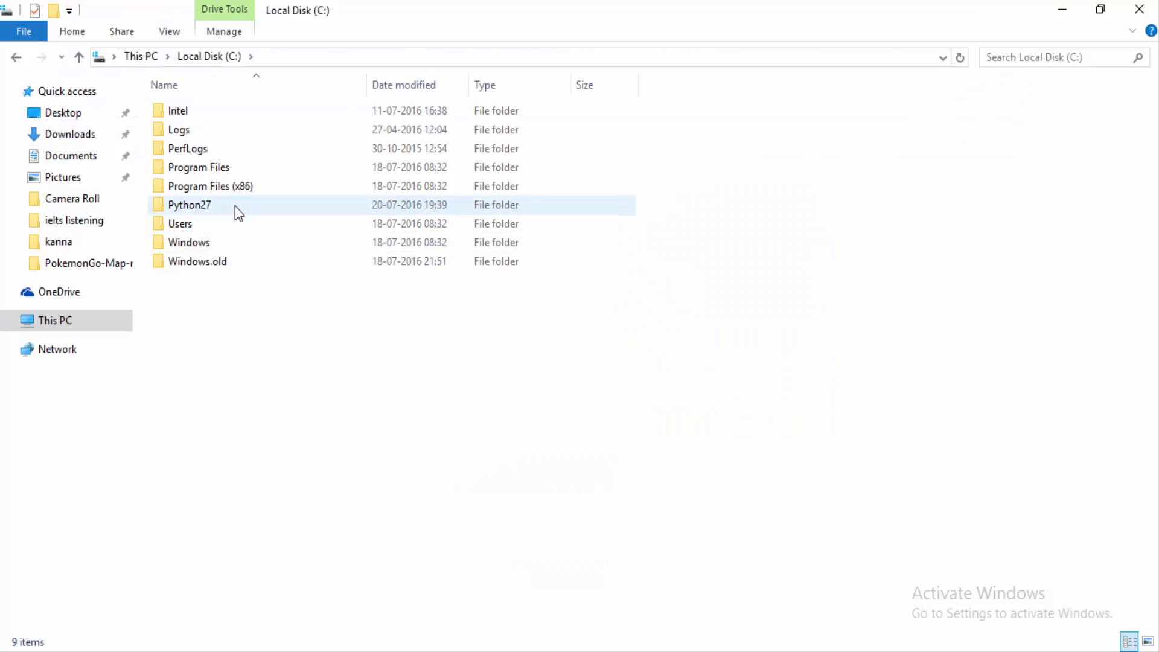
double_click(189, 205)
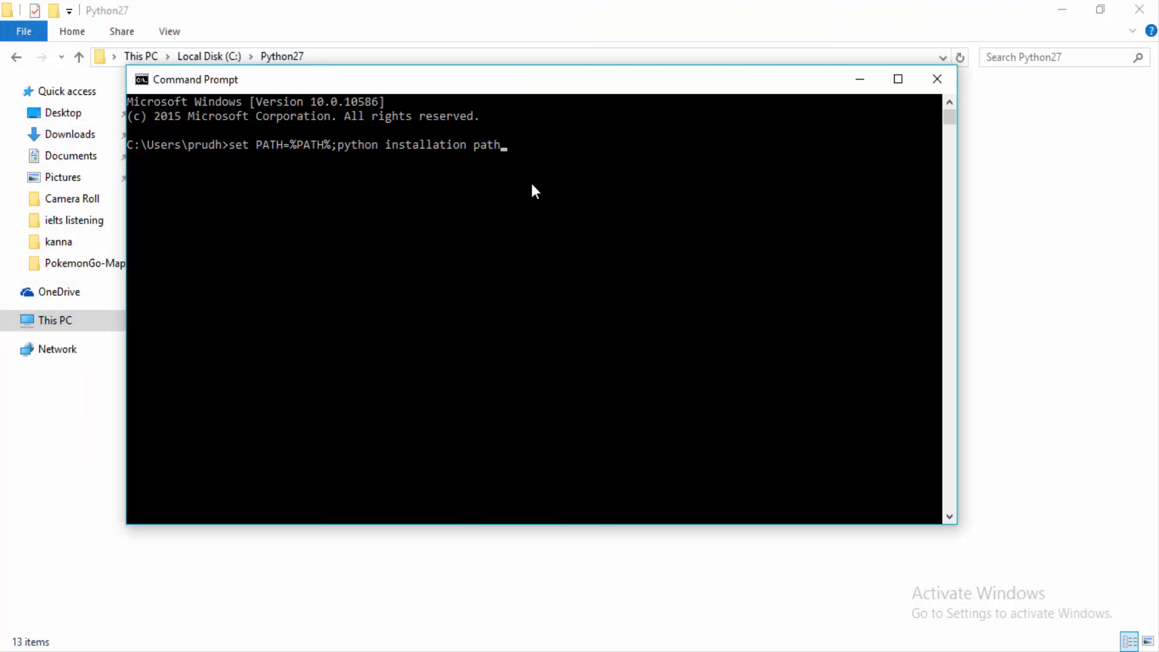
key("Backspace")
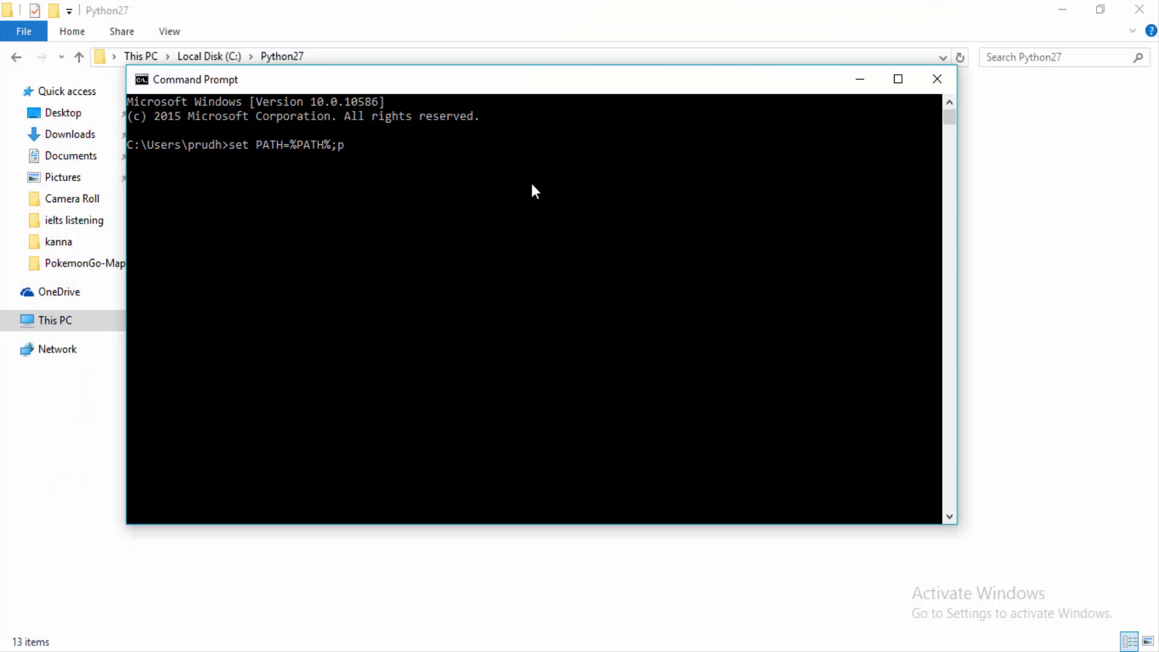
type(":\\Python27")
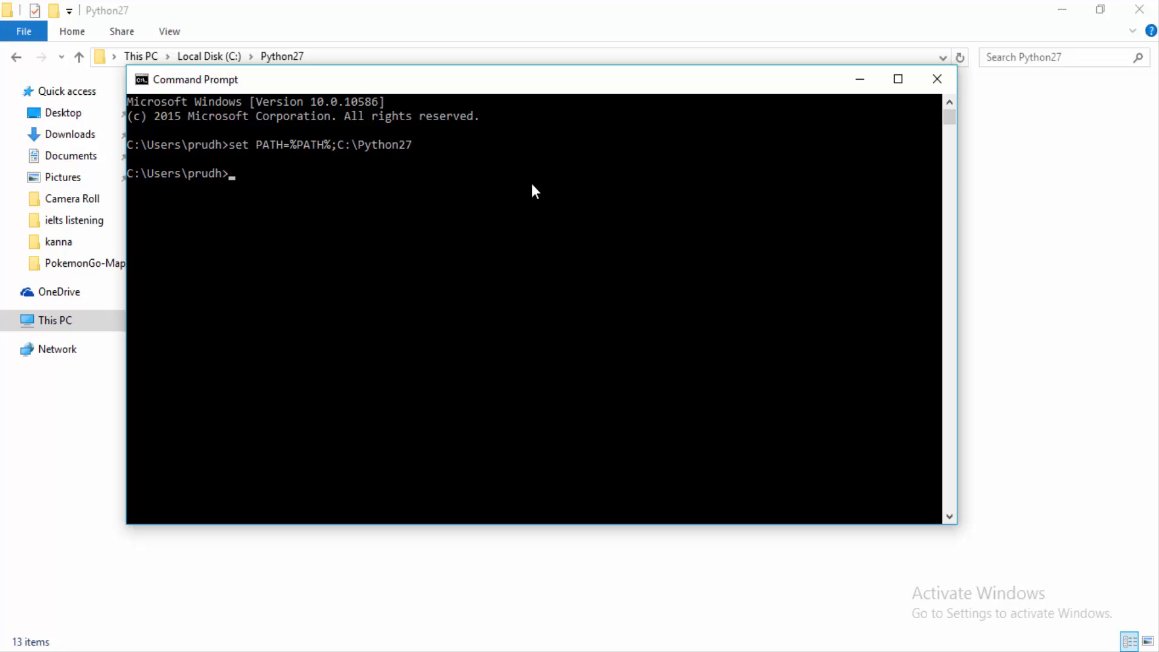
mouse_move(748, 643)
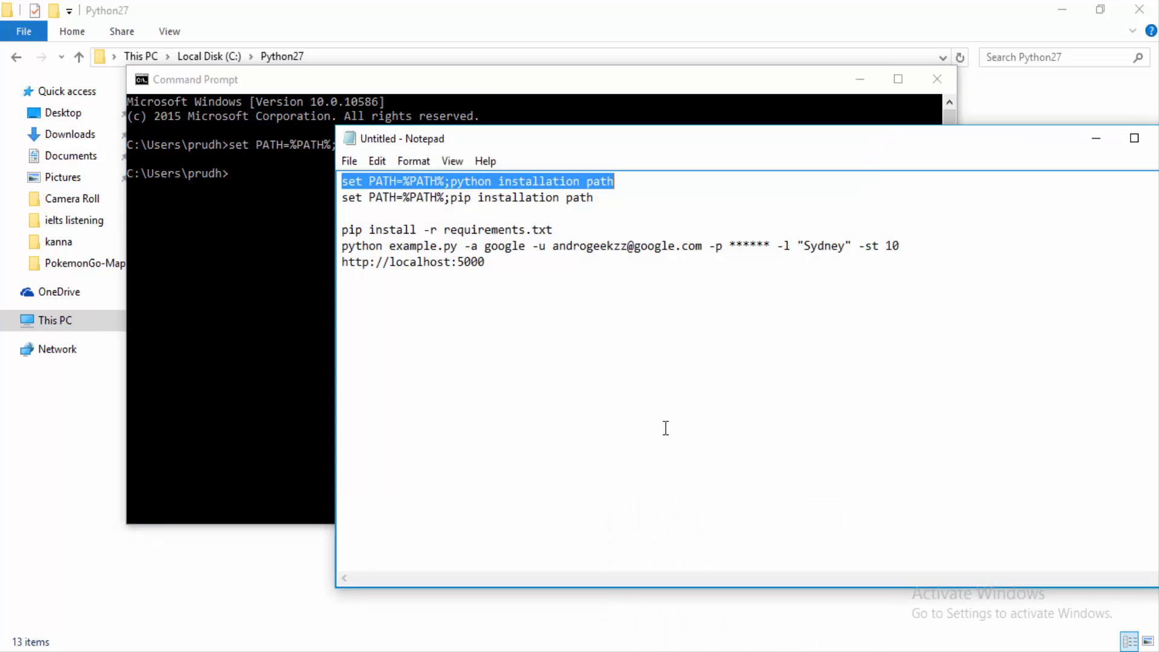
- Copy the C:\Python27\Scripts path from Explorer for the set PATH=%PATH%;C:\Python27\Scripts command
right_click(466, 197)
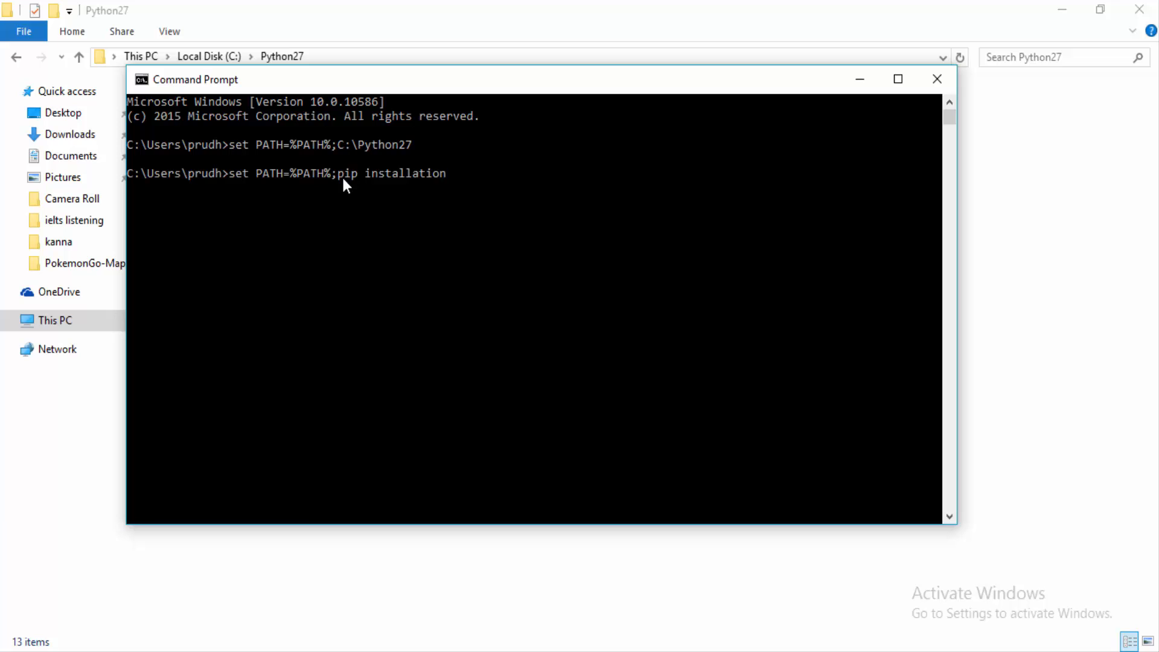
key("BackSpace")
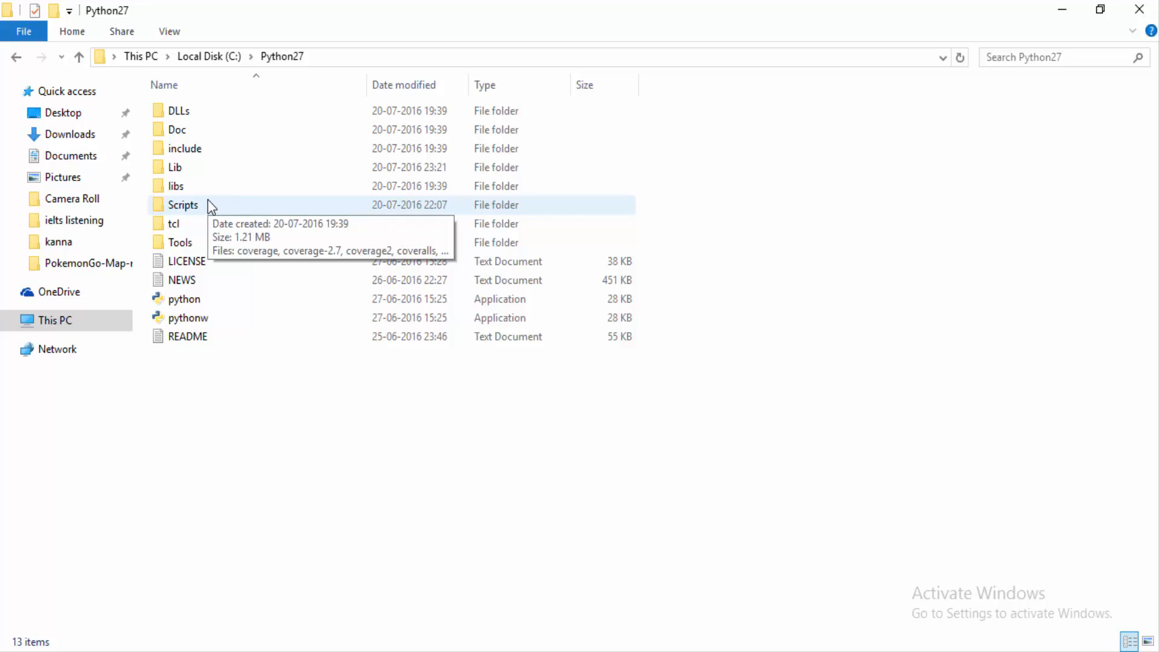
double_click(183, 205)
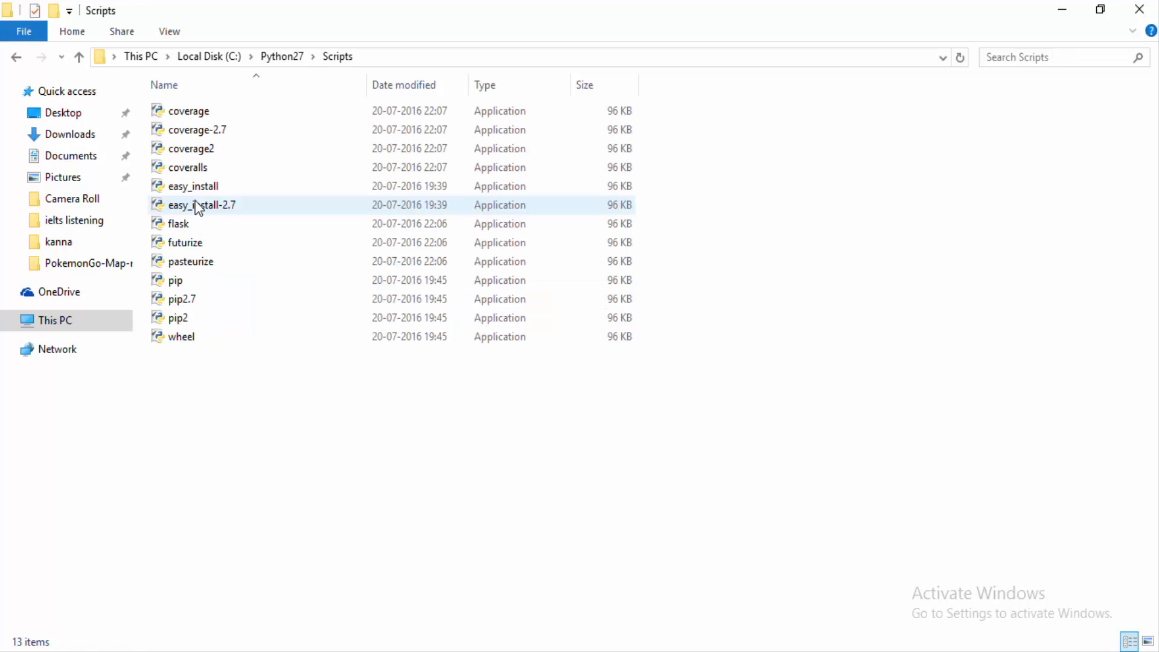
mouse_move(178, 298)
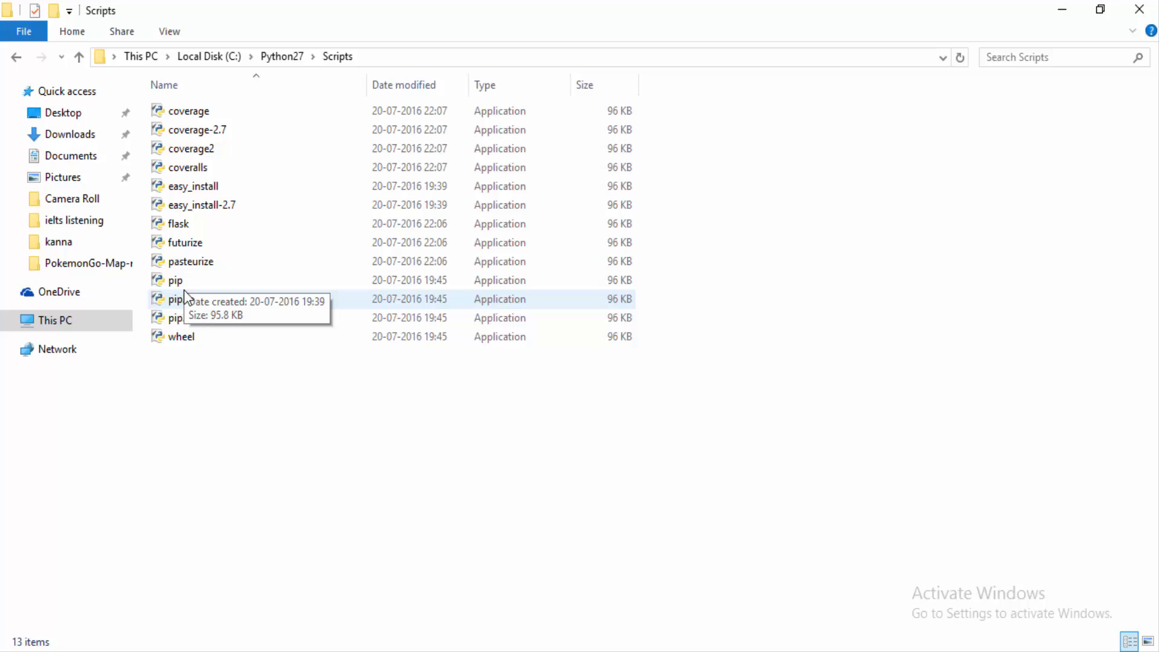
mouse_move(194, 325)
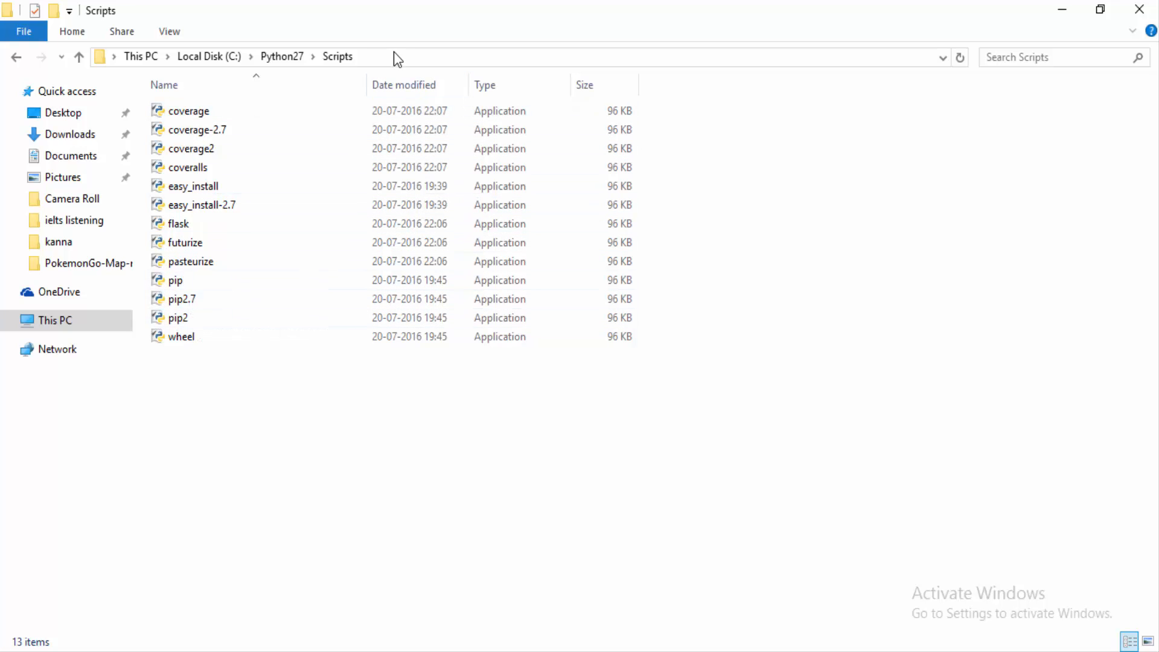
right_click(400, 58)
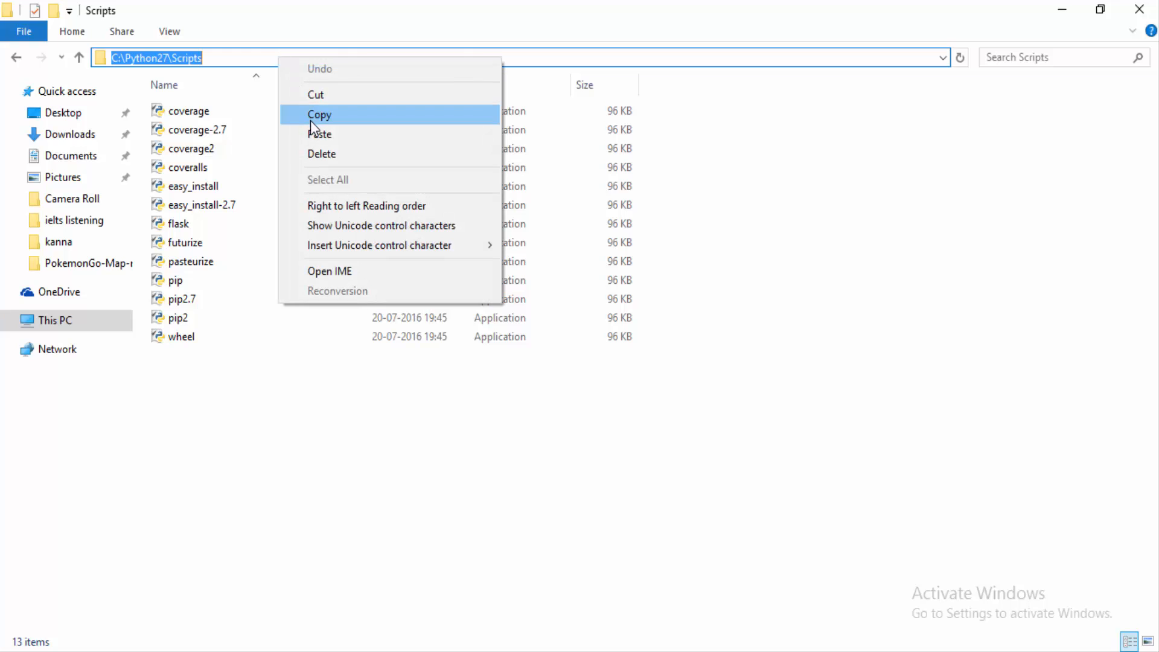
left_click(318, 115)
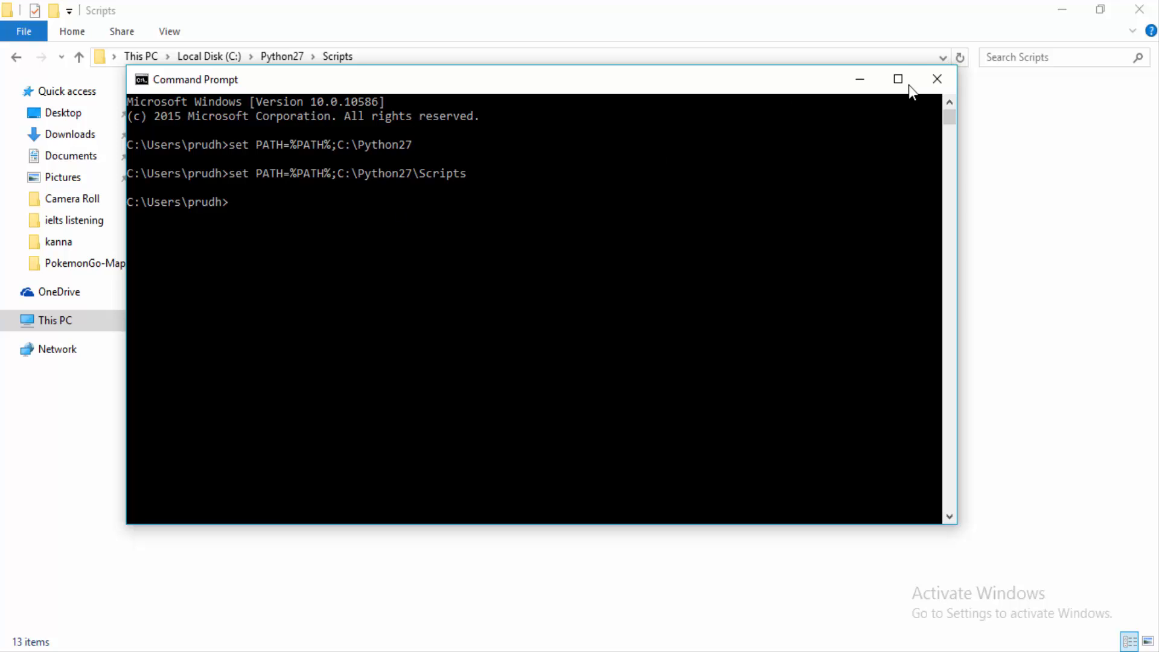
mouse_move(898, 80)
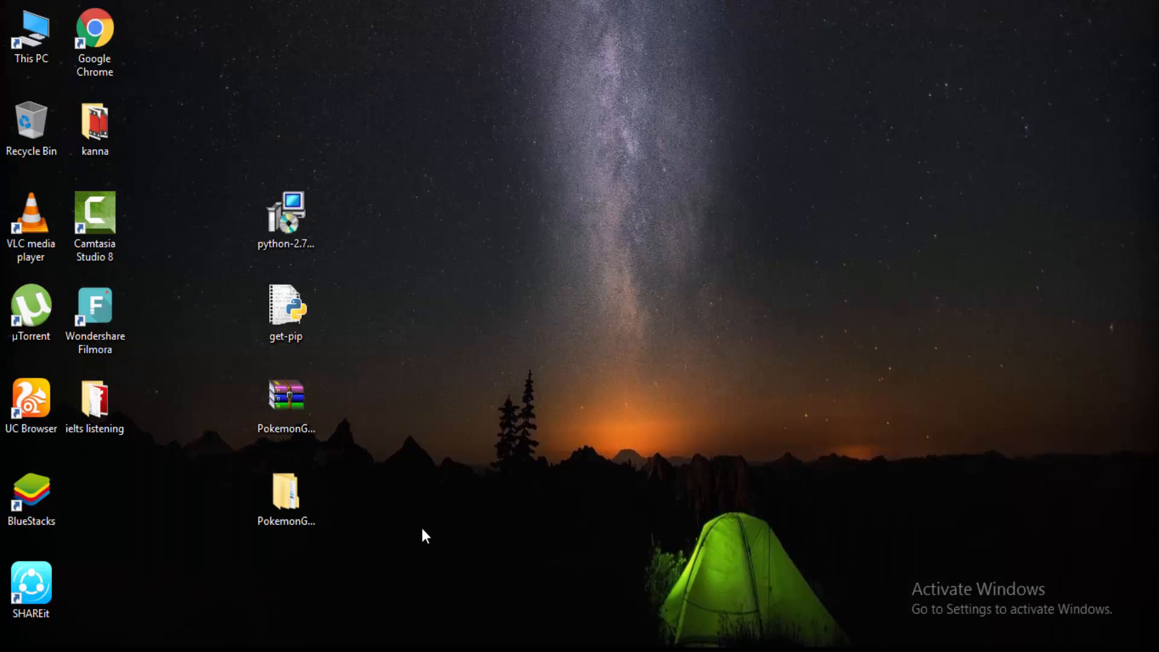
- Open a command window inside PokemonGo-Map-master to run pip install -r requirements.txt
left_click(286, 495)
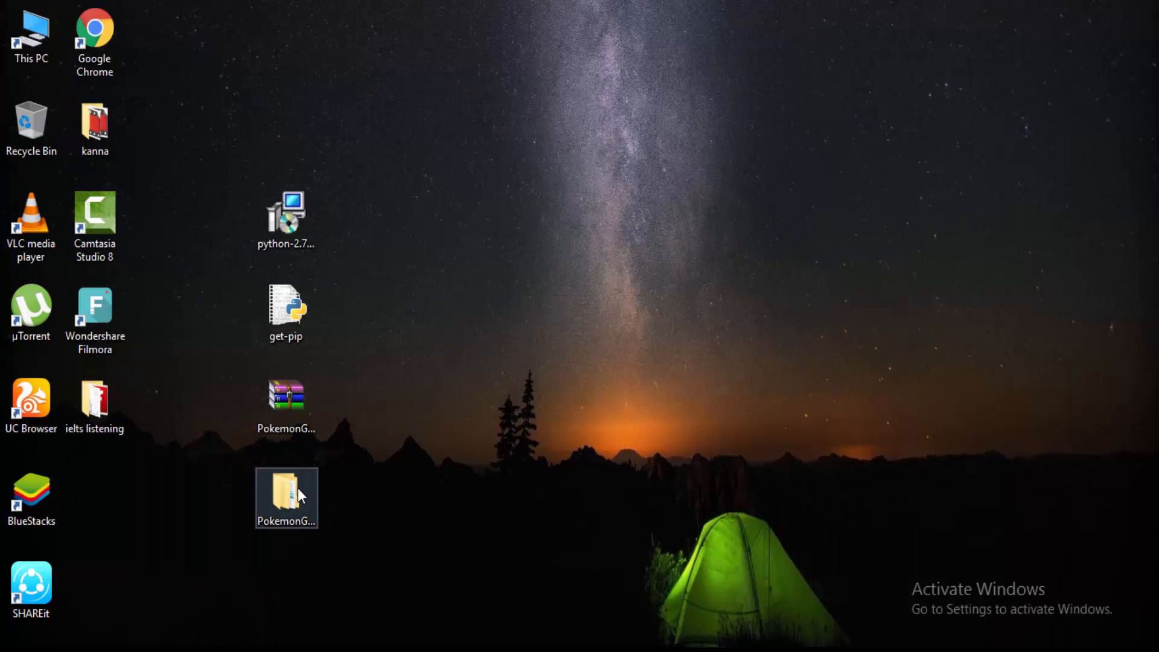
double_click(286, 492)
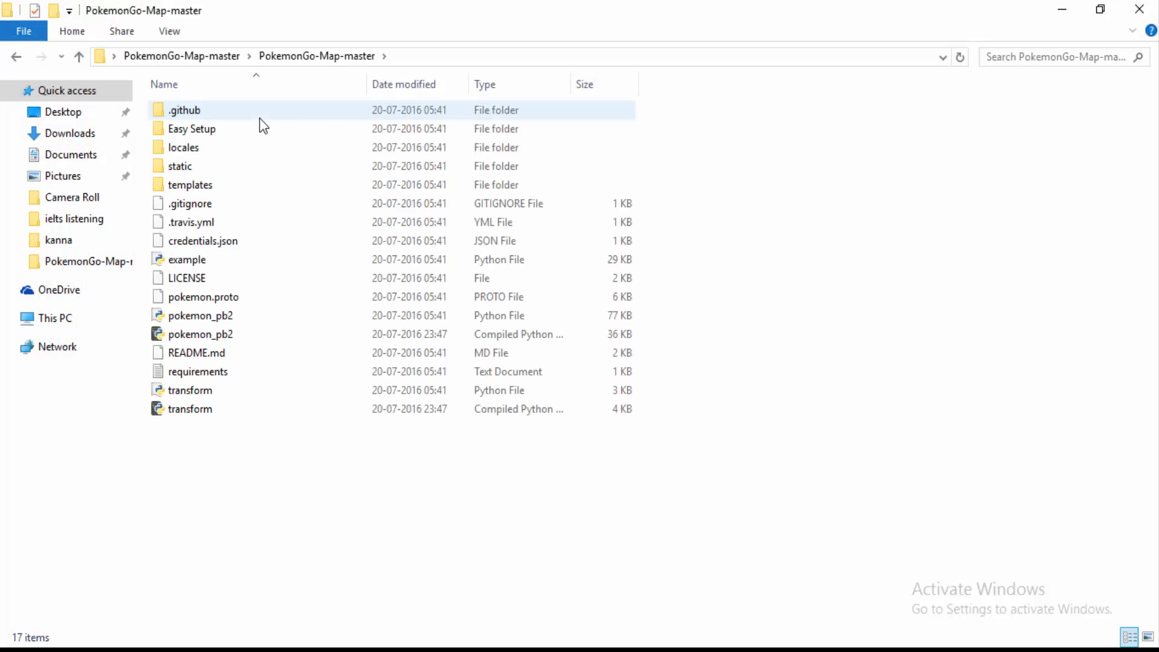
left_click(244, 606)
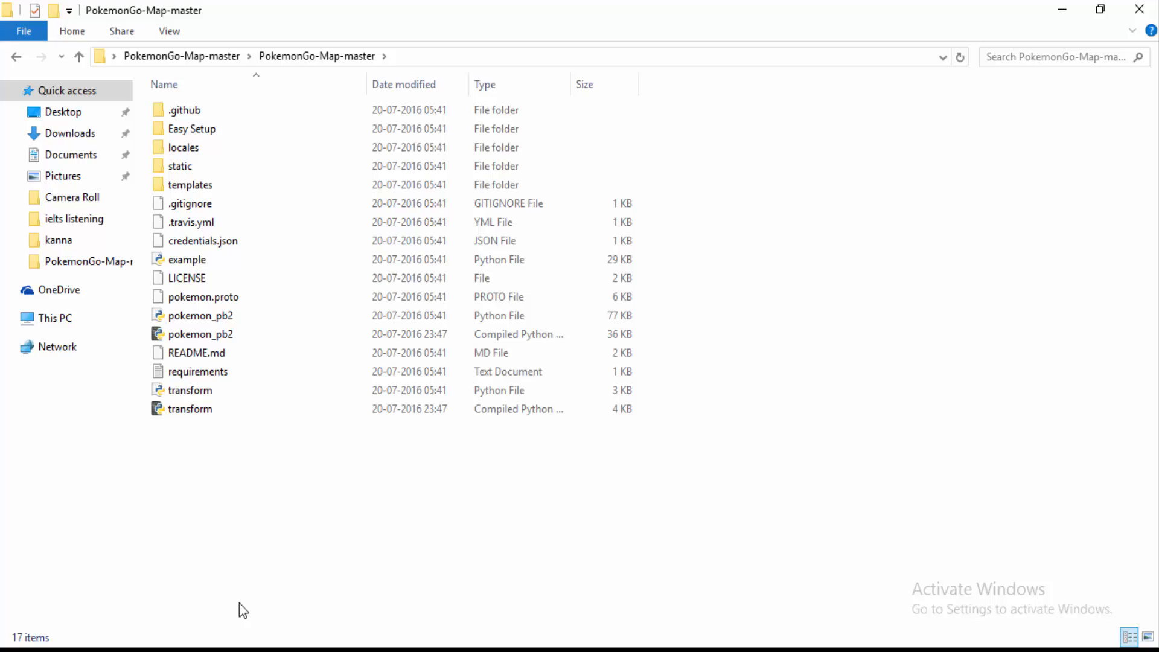
mouse_move(246, 496)
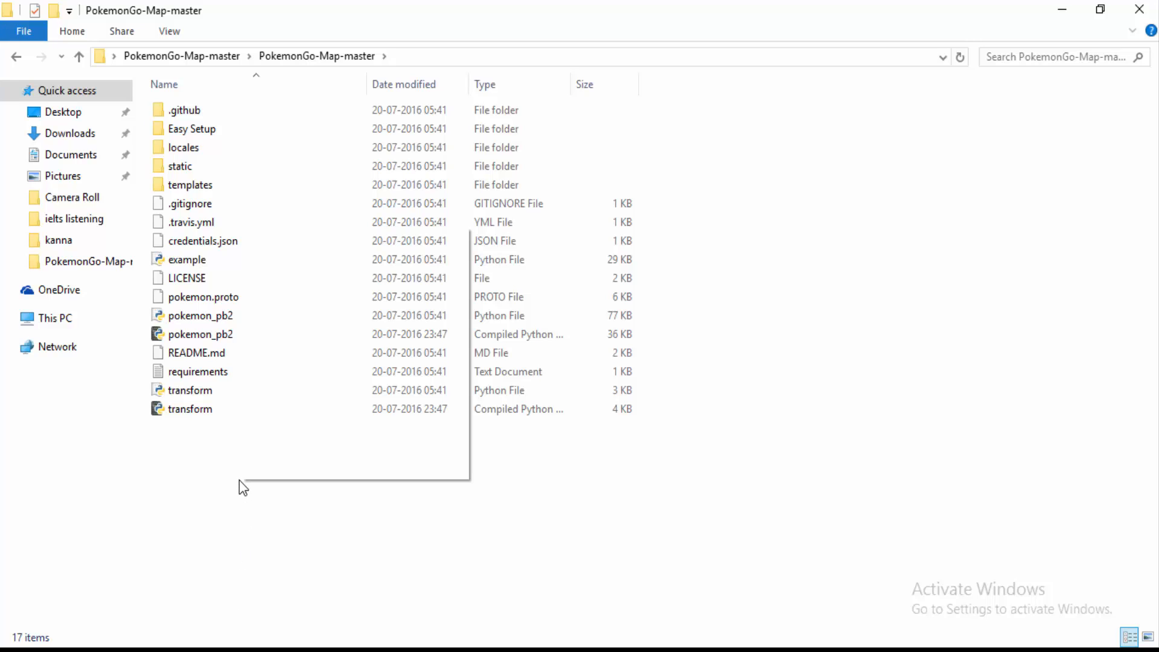
right_click(243, 486)
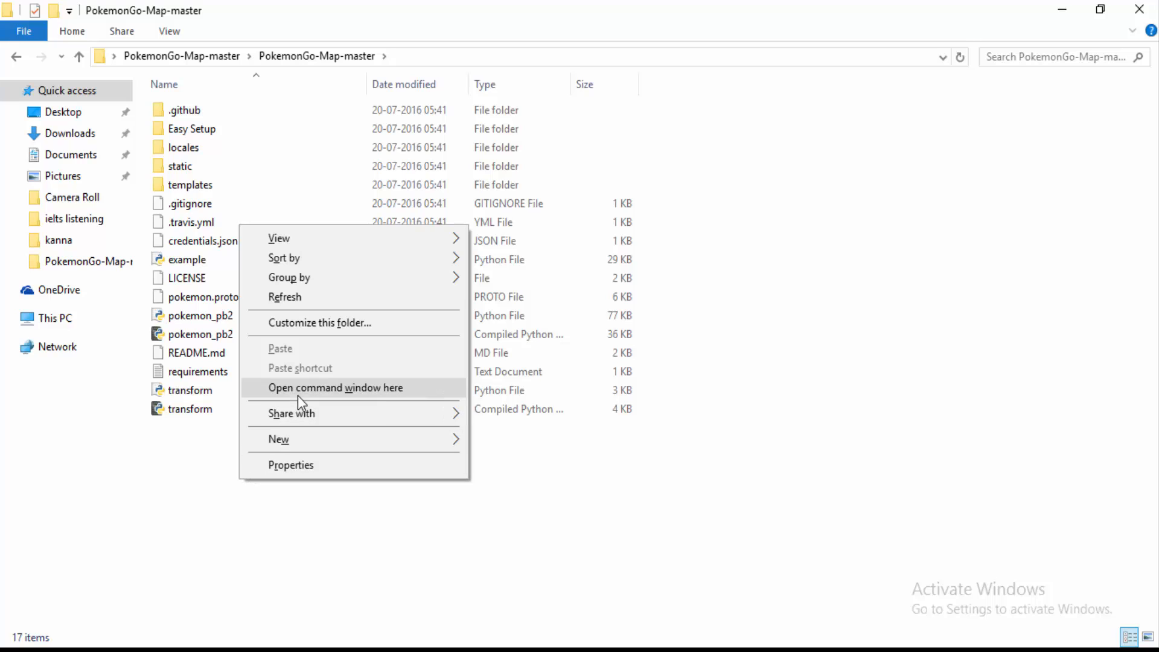
mouse_move(321, 402)
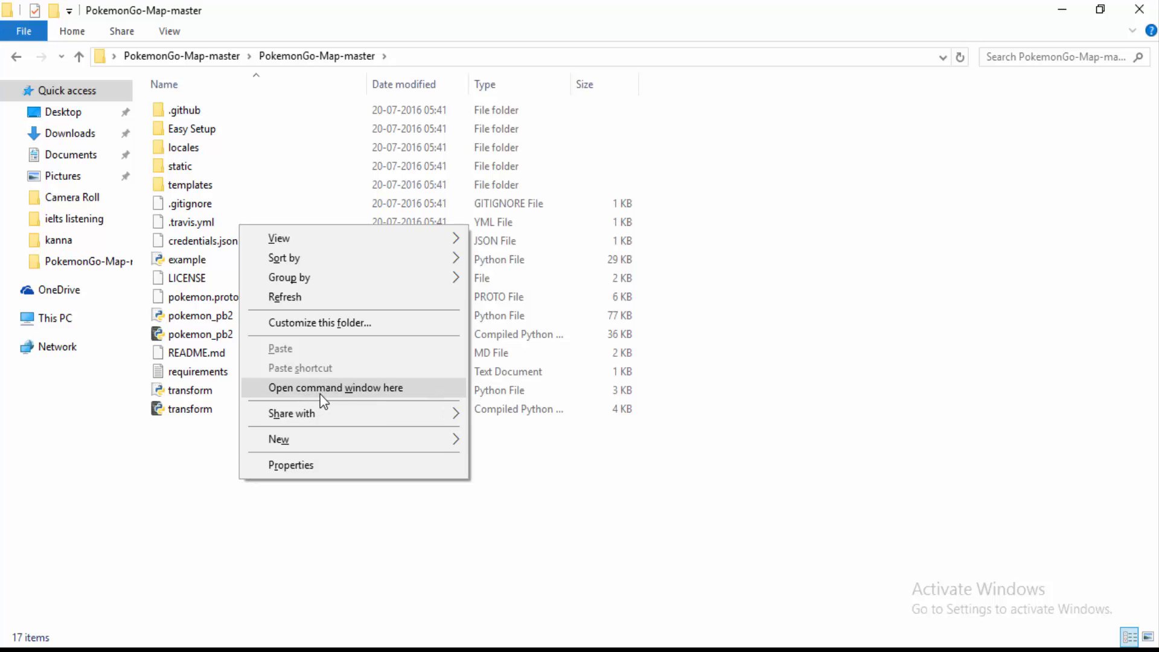
left_click(327, 436)
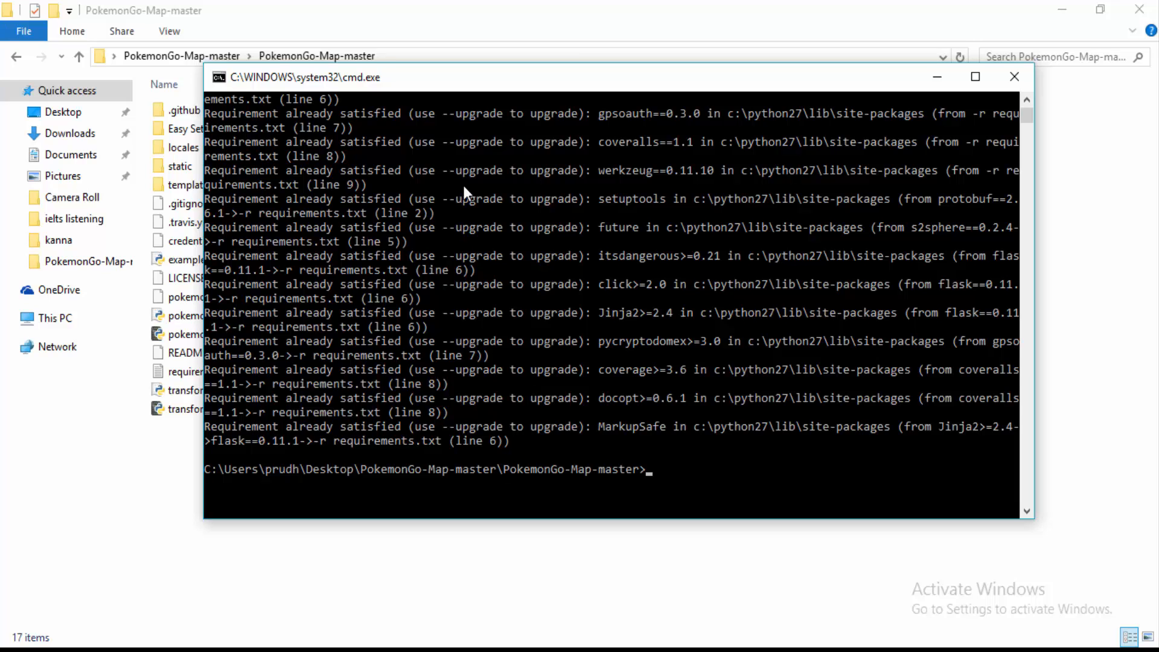
mouse_move(467, 165)
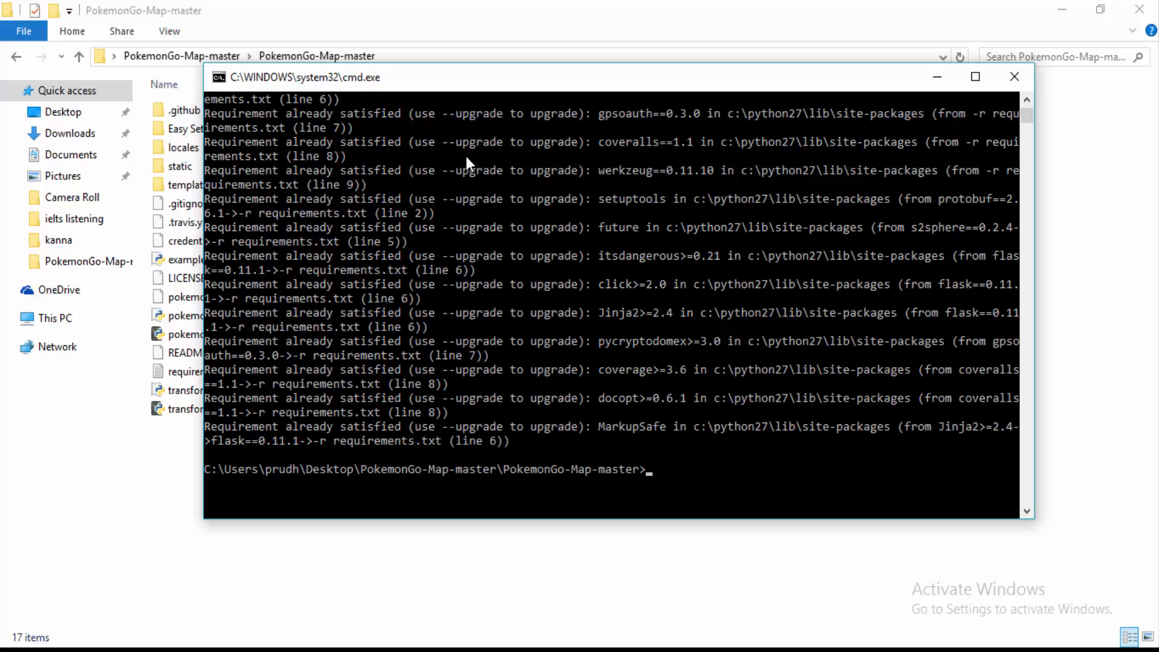
mouse_move(474, 88)
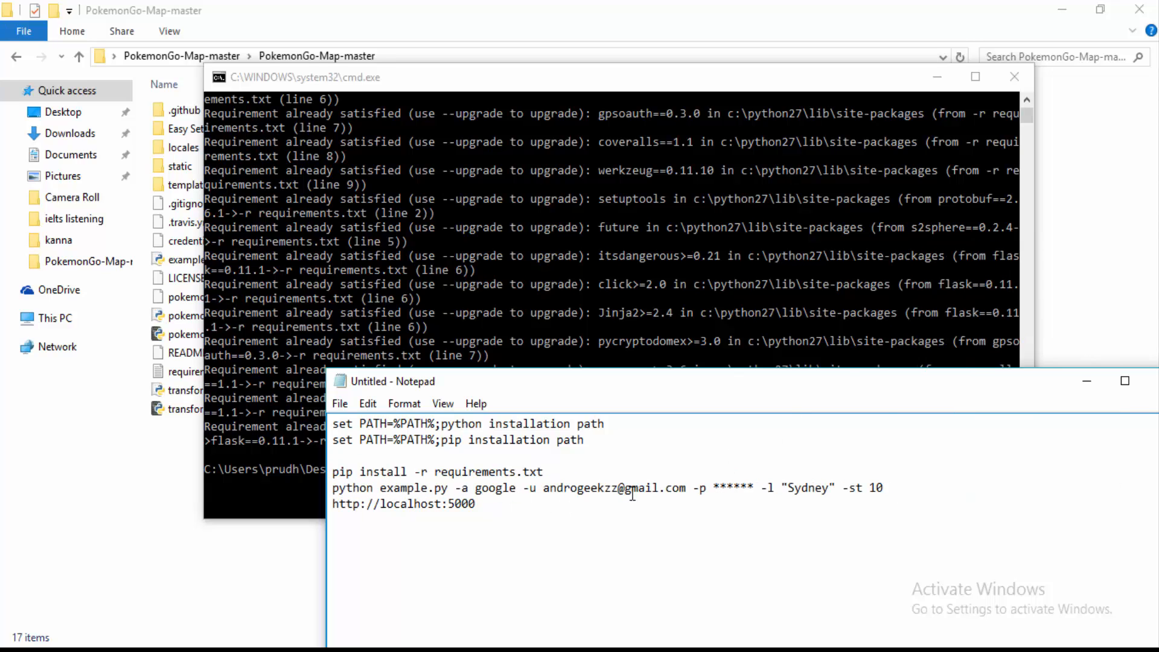
- Review the login address and Sydney location in the noted python example.py command
double_click(616, 488)
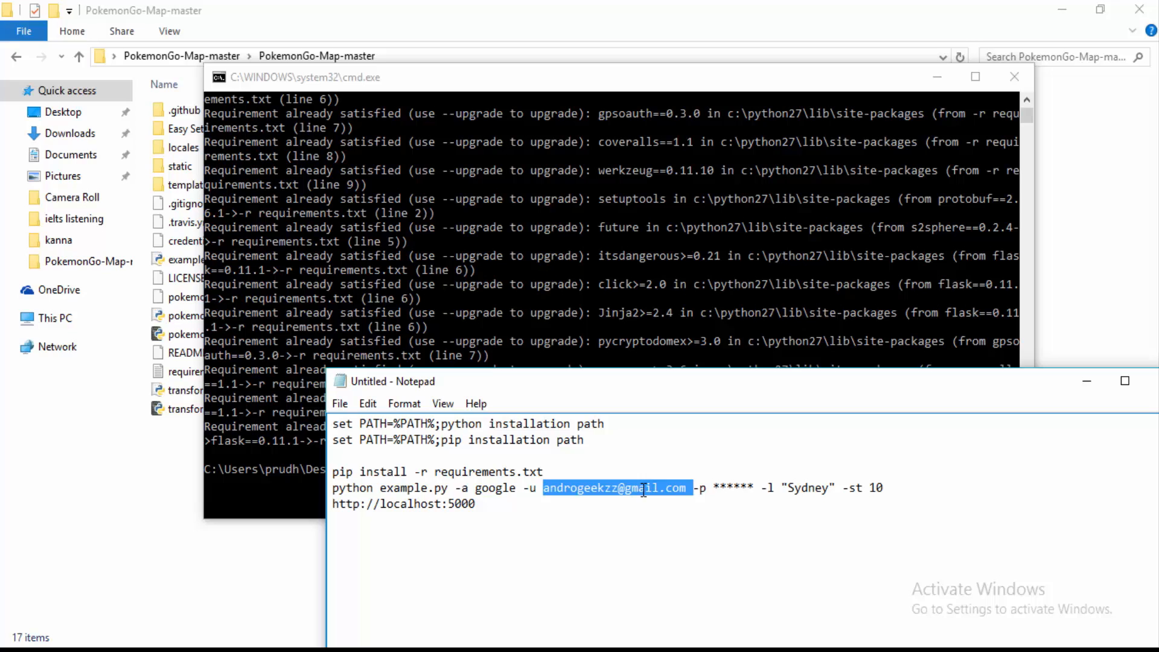
double_click(733, 488)
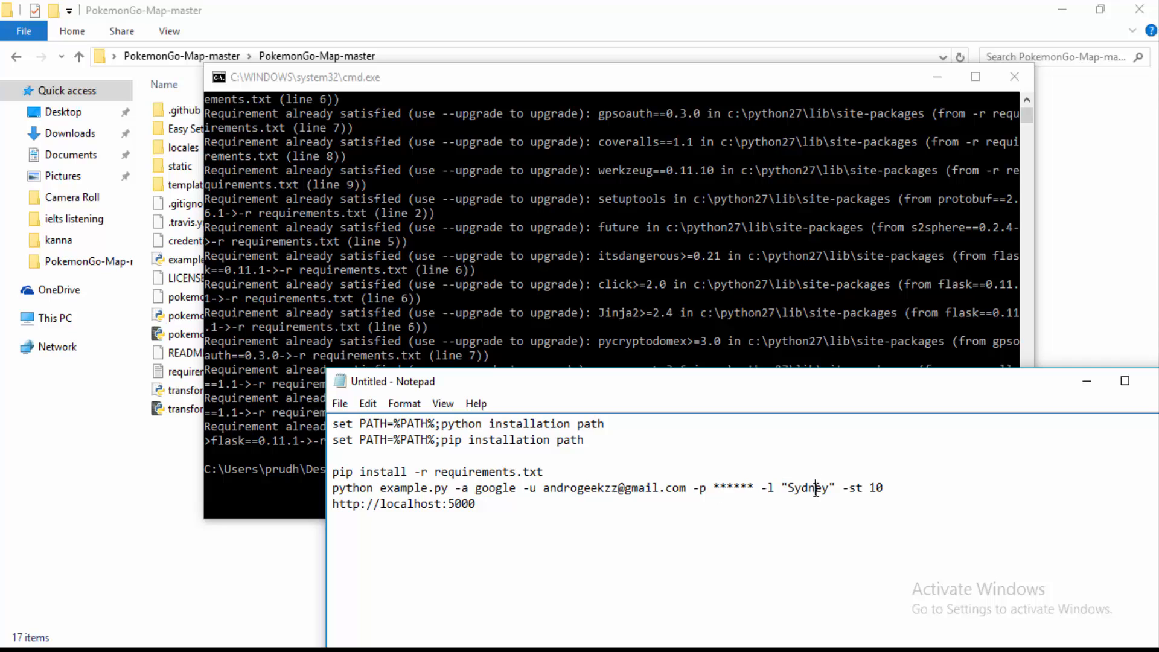
double_click(805, 488)
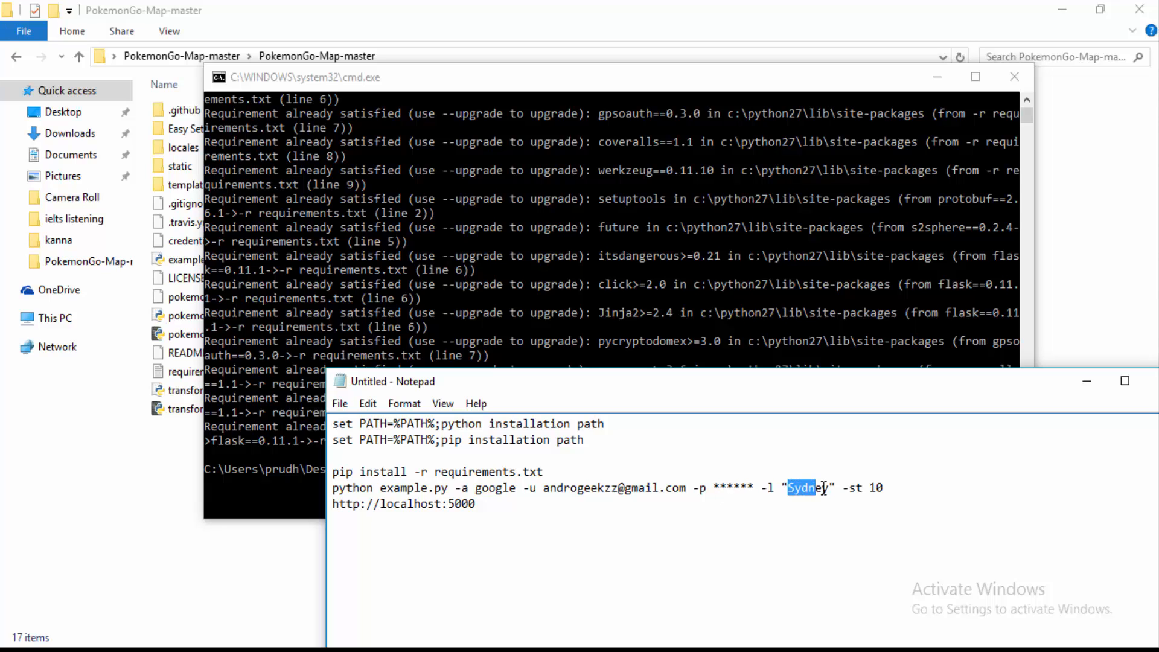
left_click(811, 487)
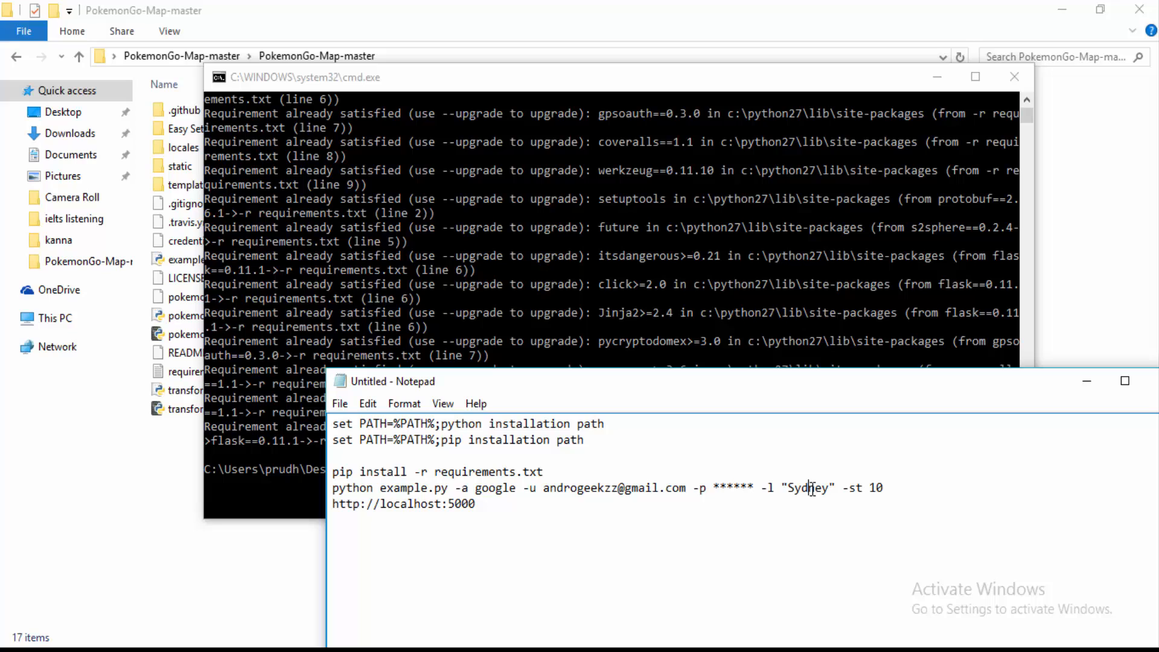
mouse_move(658, 592)
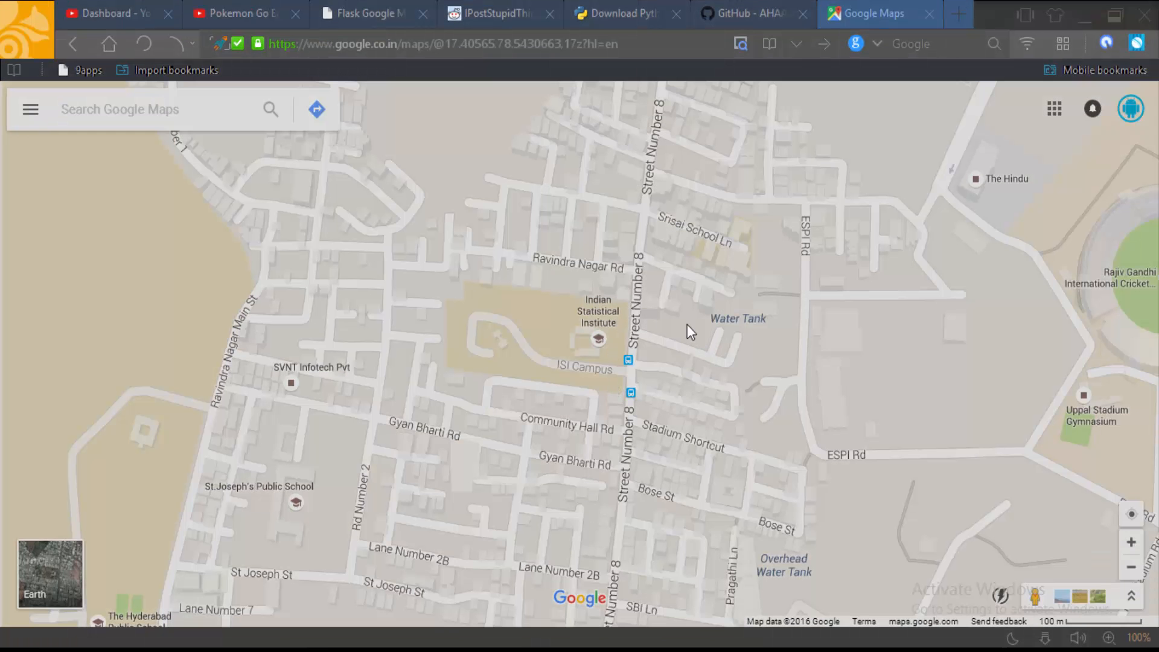
left_click(686, 323)
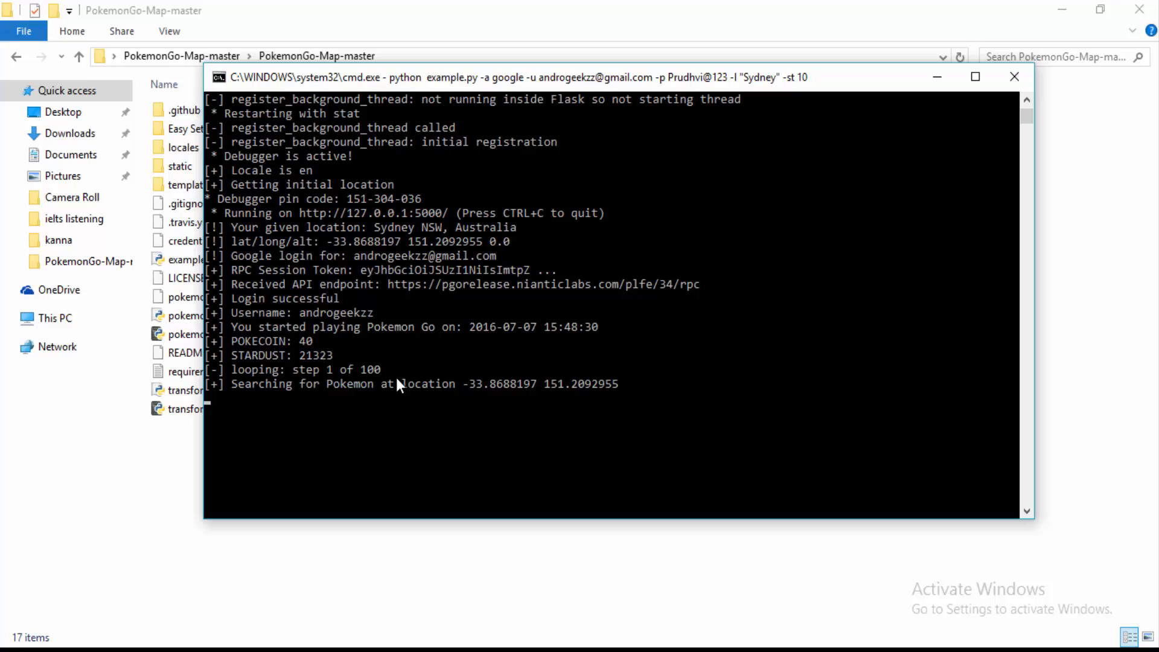
mouse_move(287, 379)
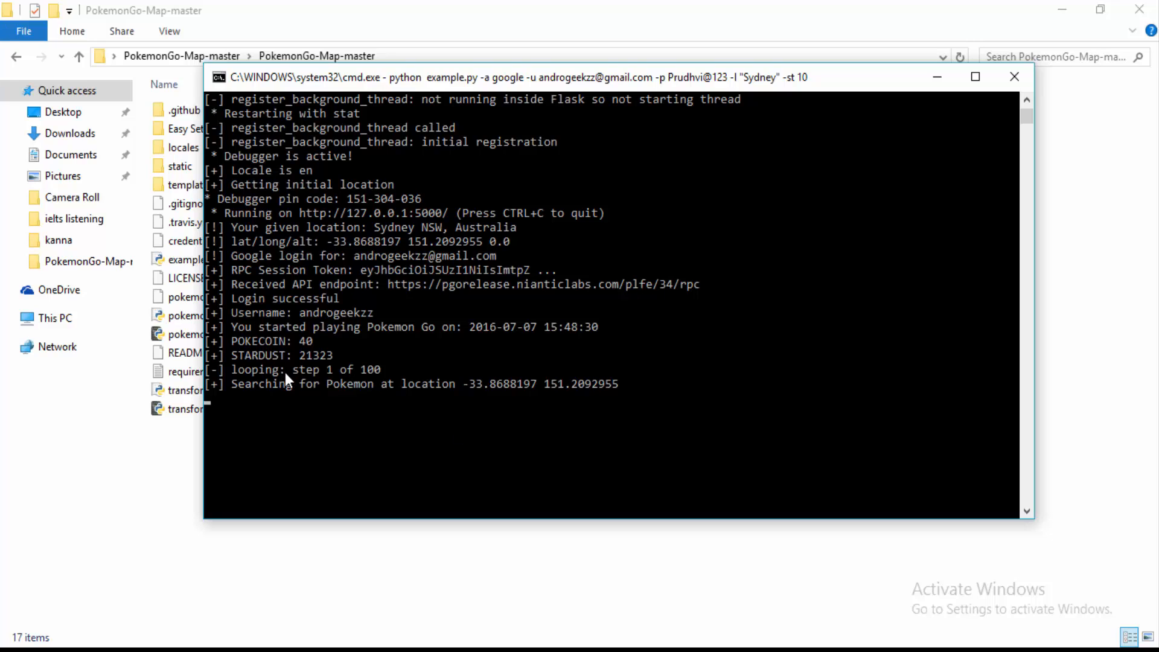
mouse_move(341, 380)
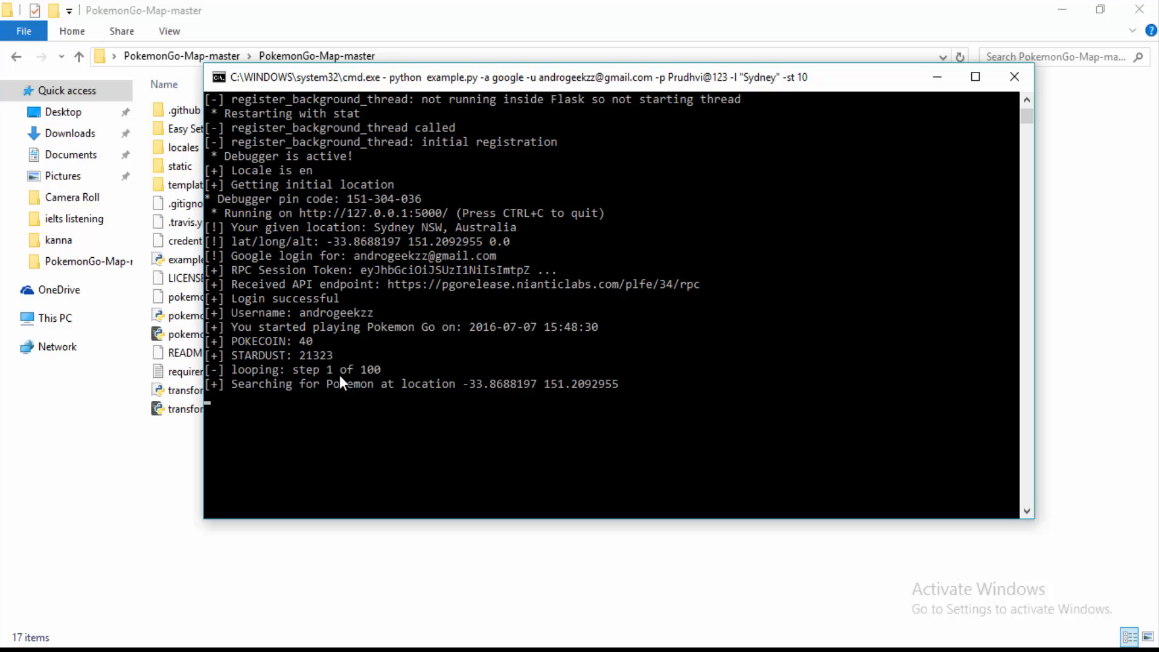
mouse_move(271, 392)
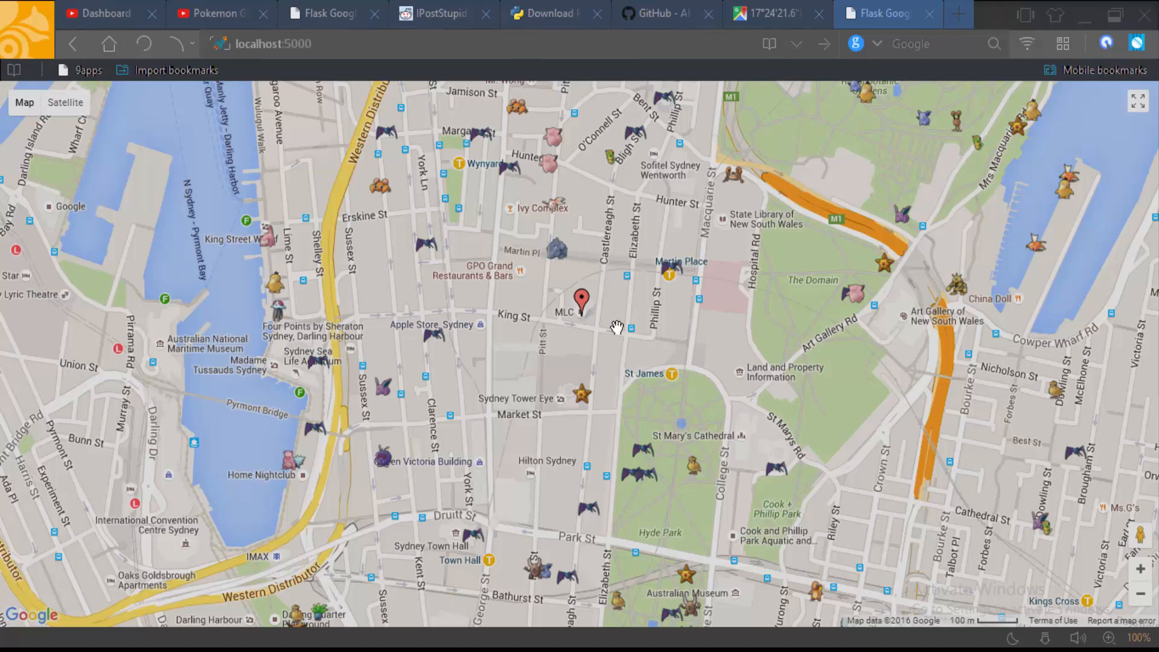
mouse_move(656, 347)
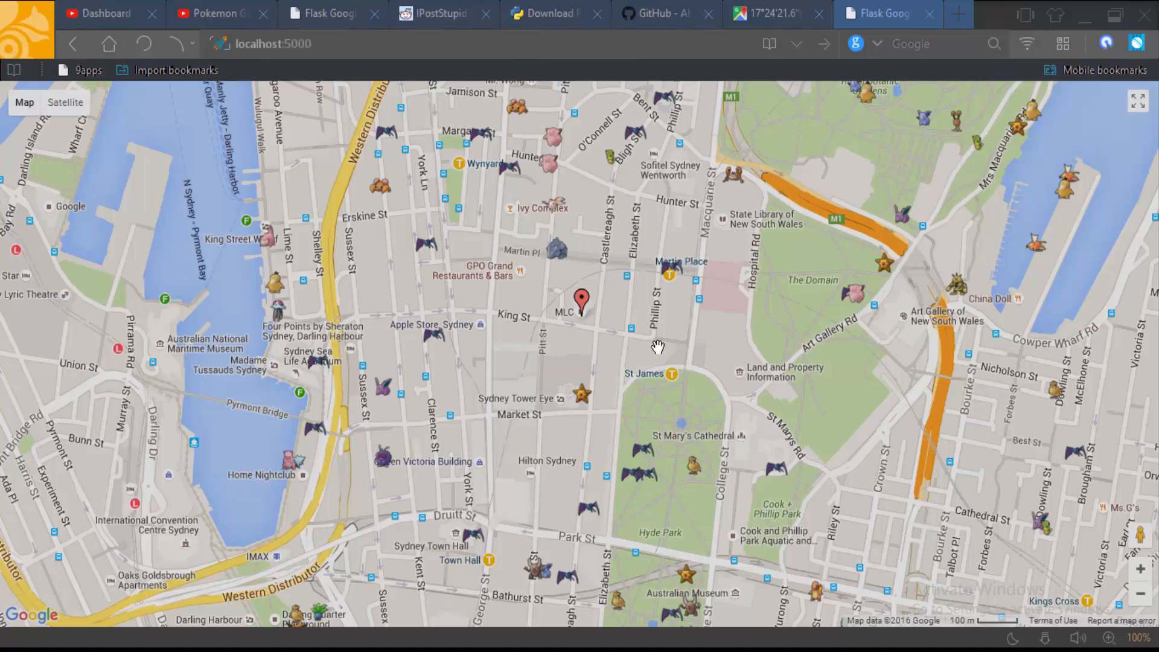